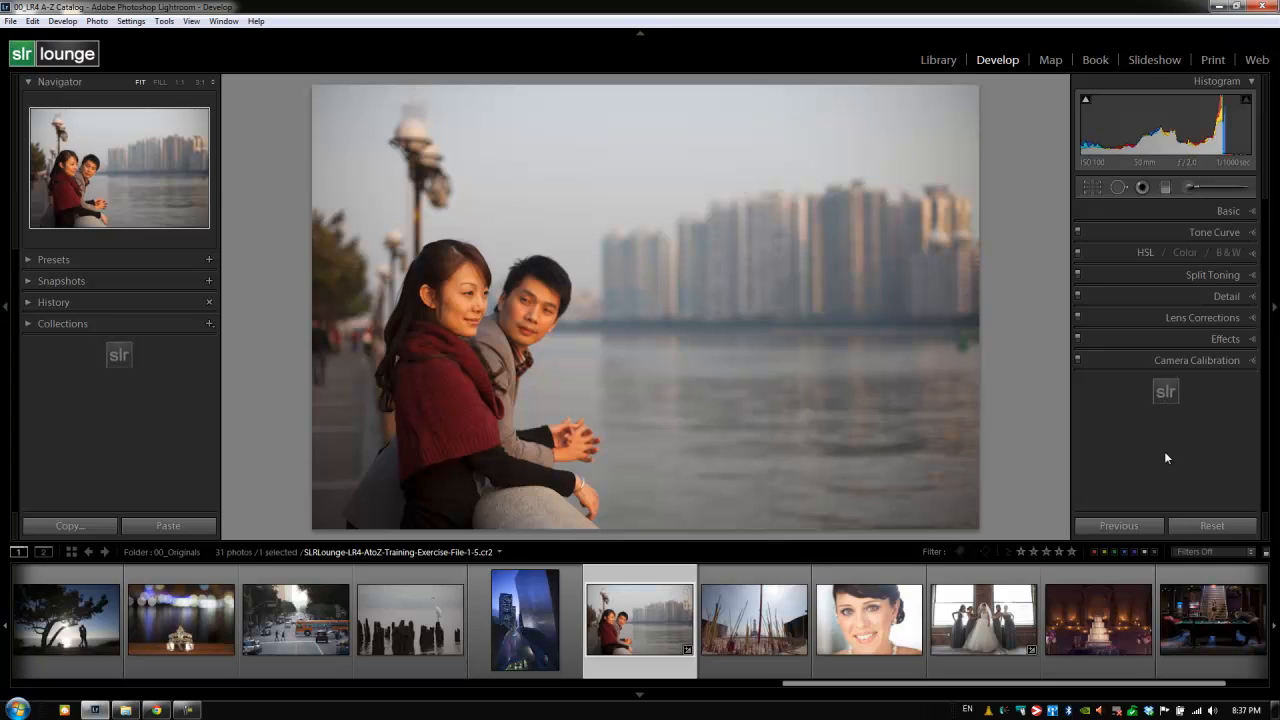
{"action": "mouse_move", "coordinate": [1228, 160]}
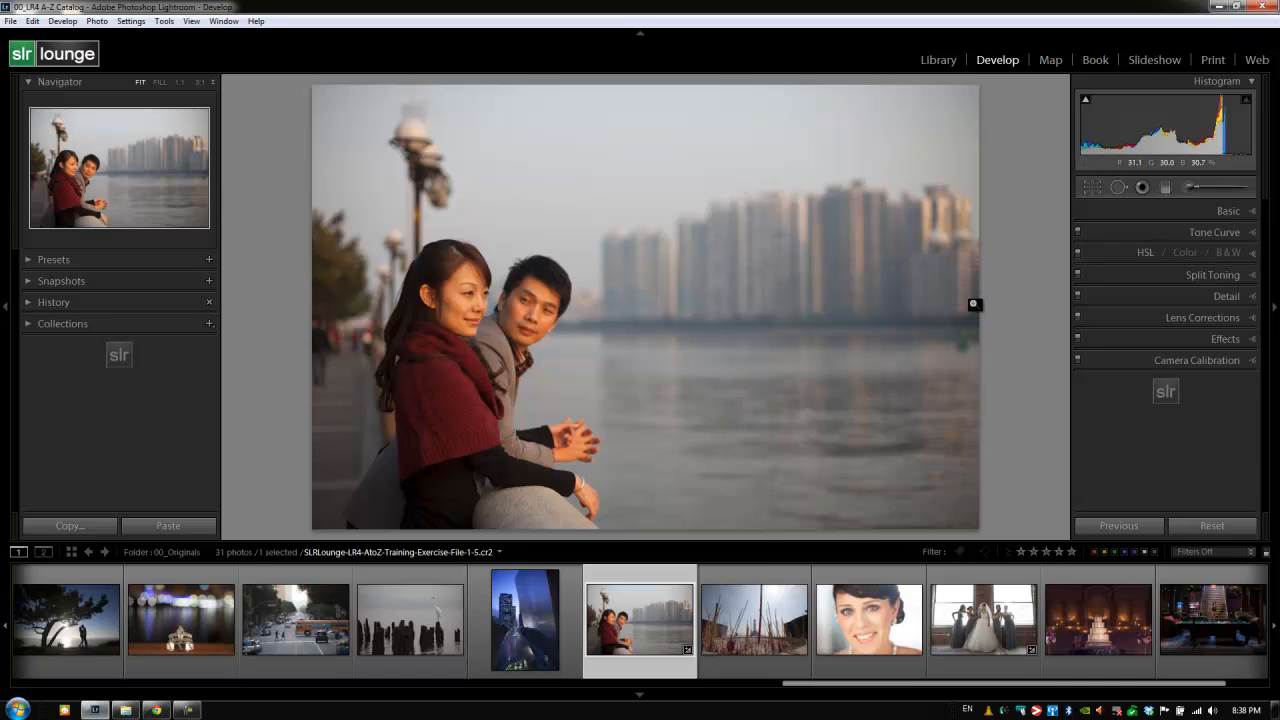
Expand the HSL / Color / B&W panel so the per-colour Hue sliders show
{"action": "left_click", "coordinate": [1146, 252]}
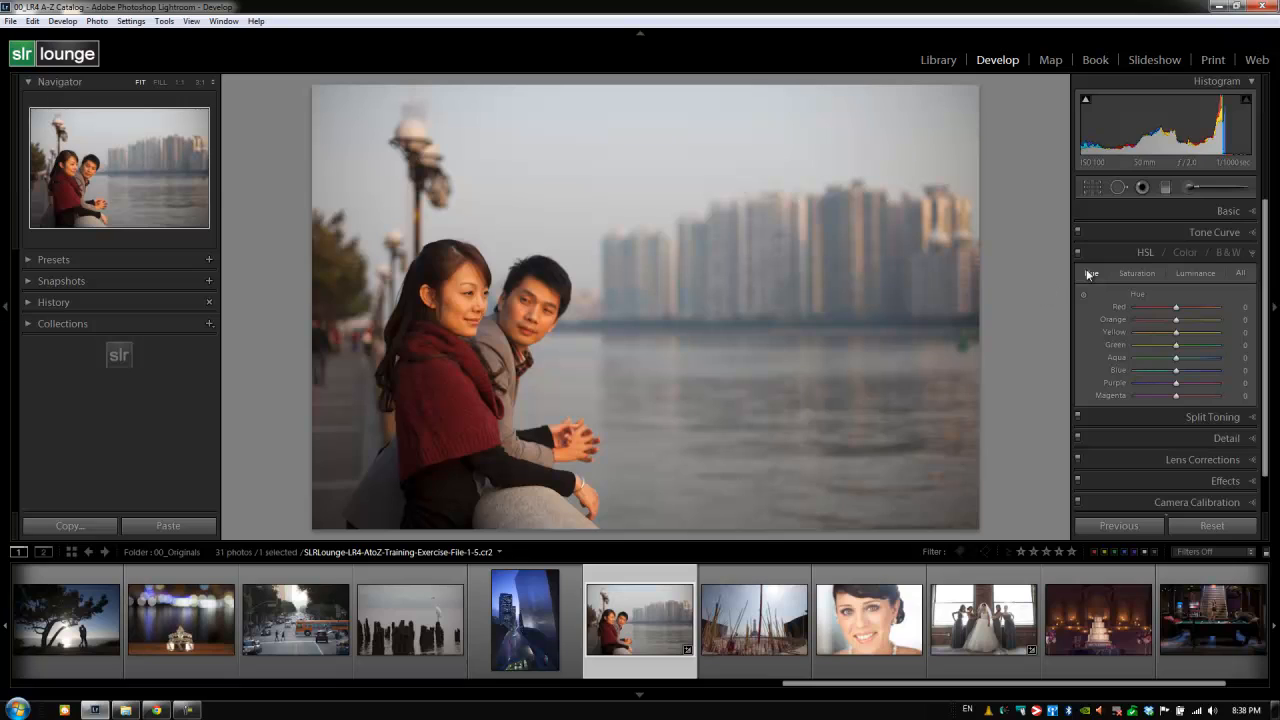
{"action": "mouse_move", "coordinate": [1150, 260]}
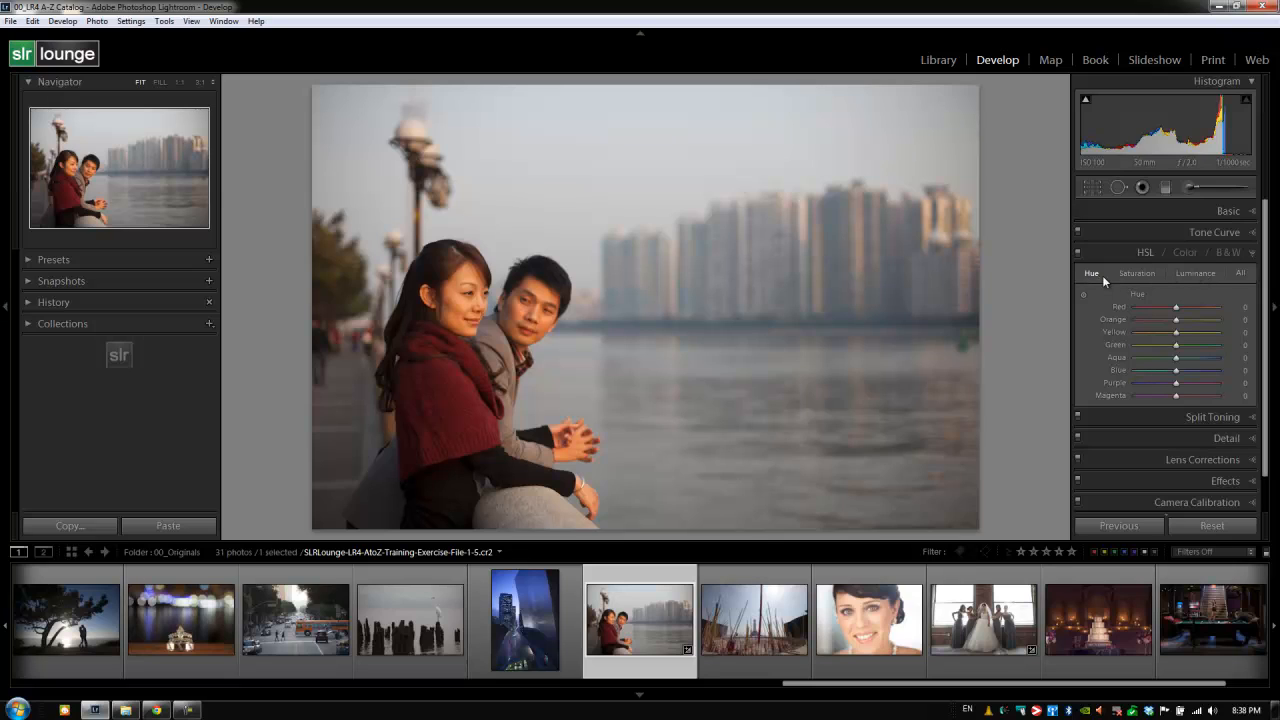
{"action": "mouse_move", "coordinate": [1100, 282]}
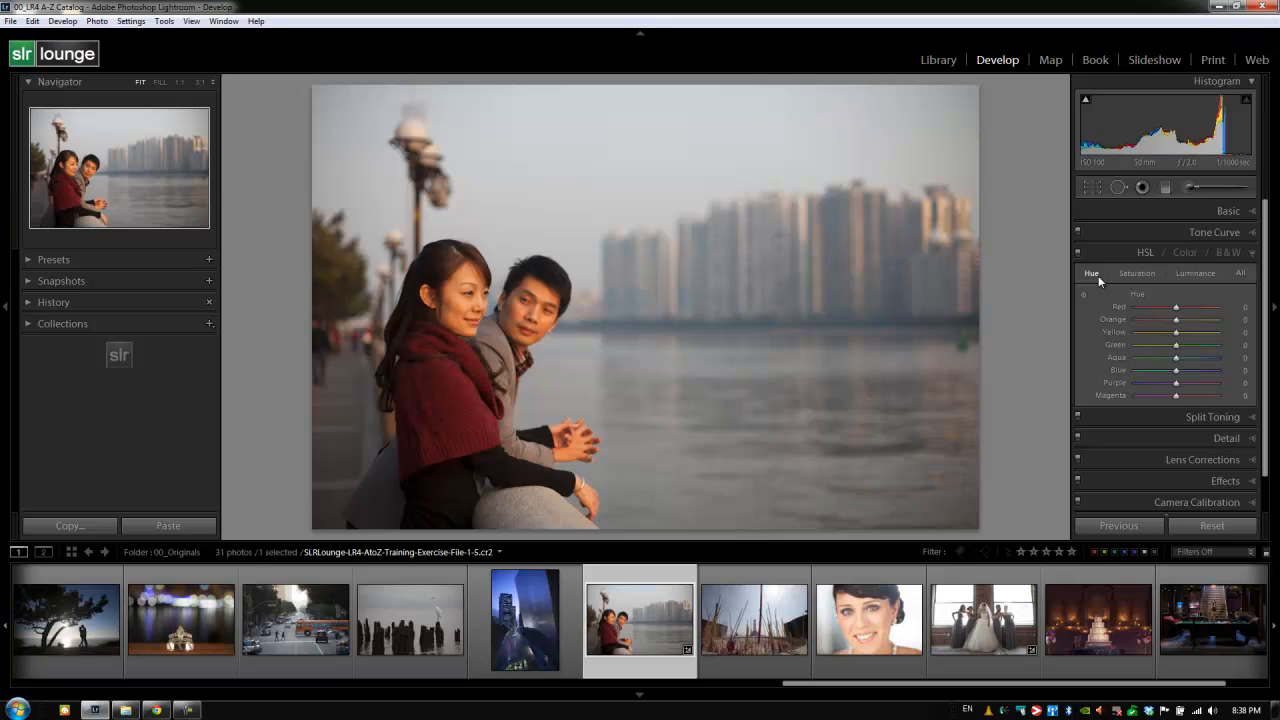
{"action": "mouse_move", "coordinate": [1124, 280]}
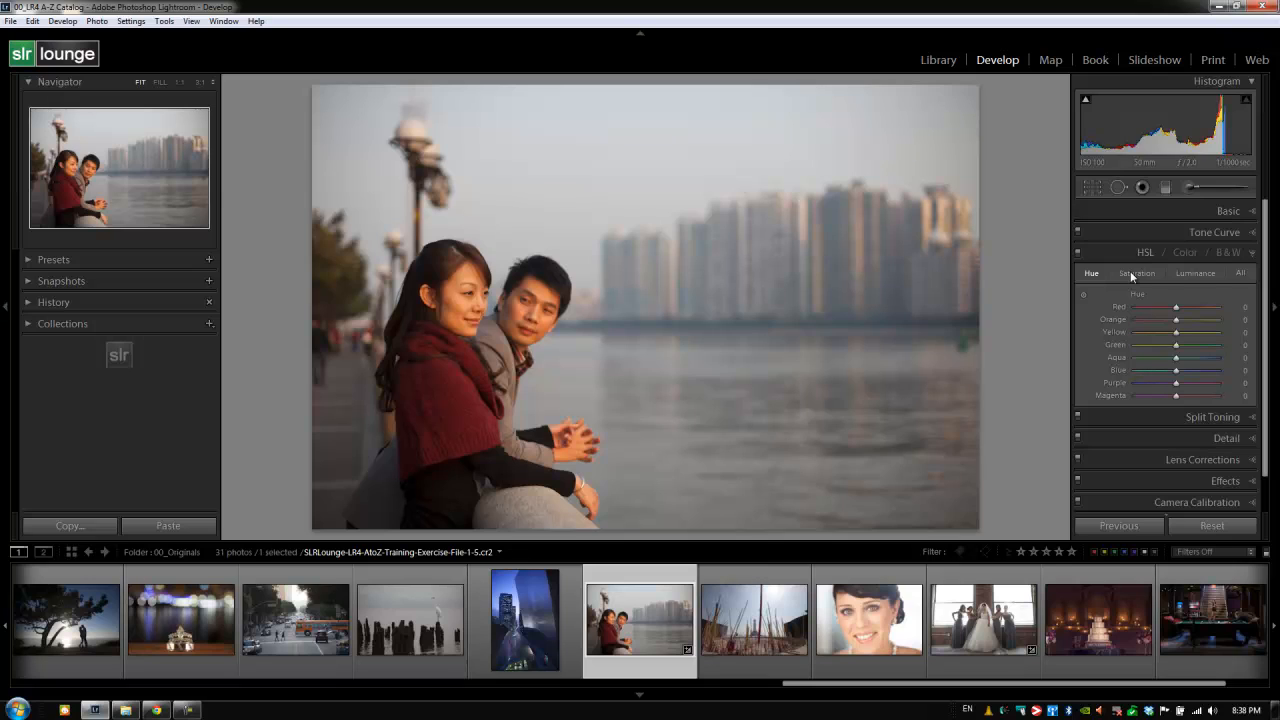
{"action": "mouse_move", "coordinate": [1220, 284]}
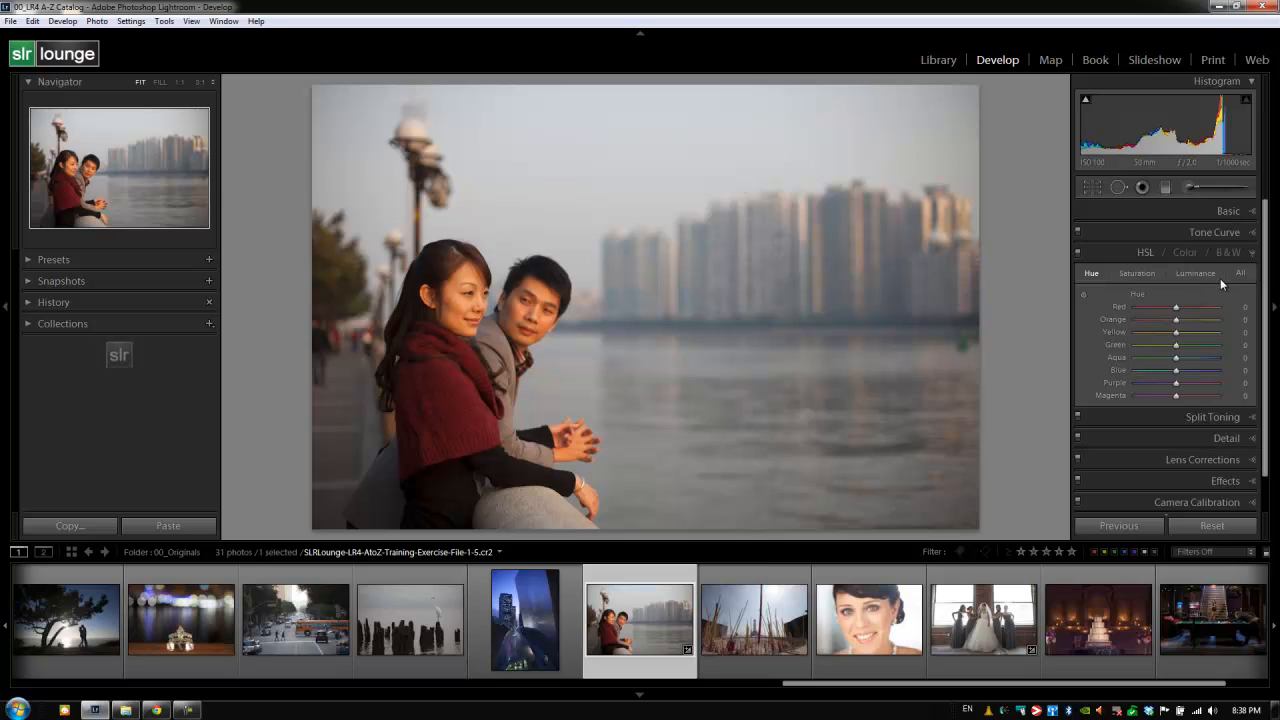
{"action": "mouse_move", "coordinate": [1210, 284]}
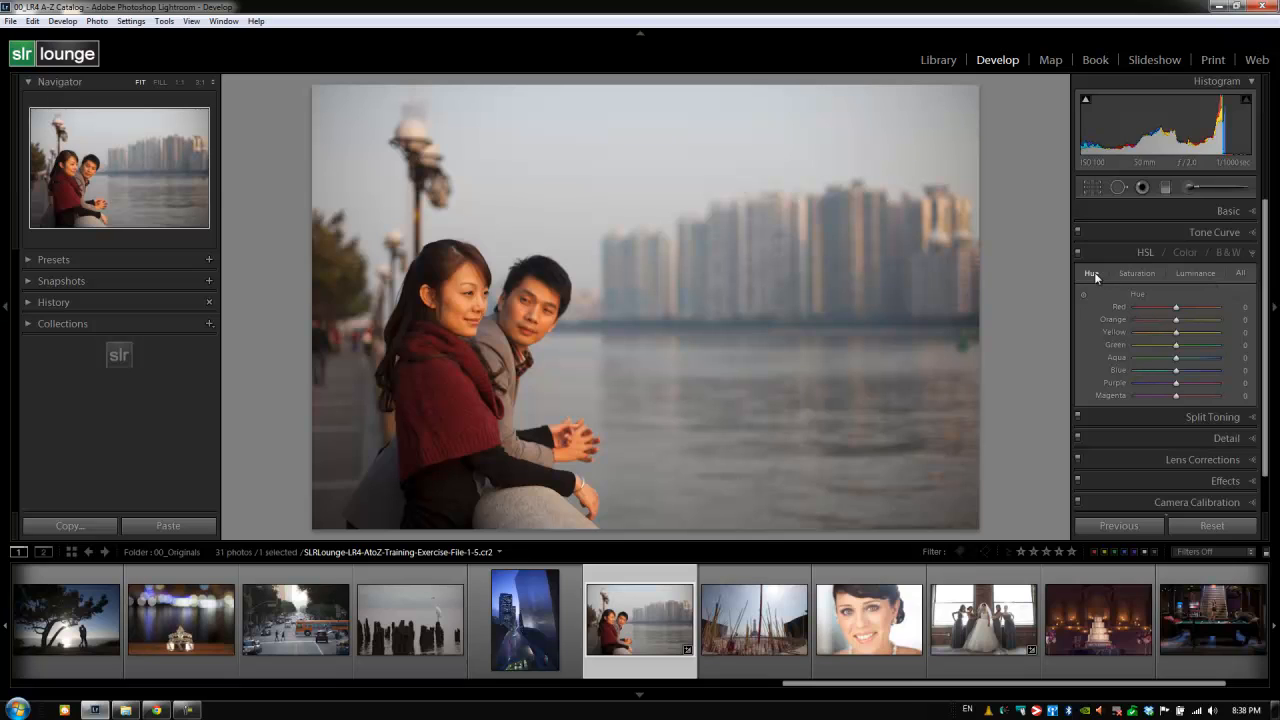
Switch the HSL panel from Saturation to All so hue, saturation and luminance show together
{"action": "left_click", "coordinate": [1136, 272]}
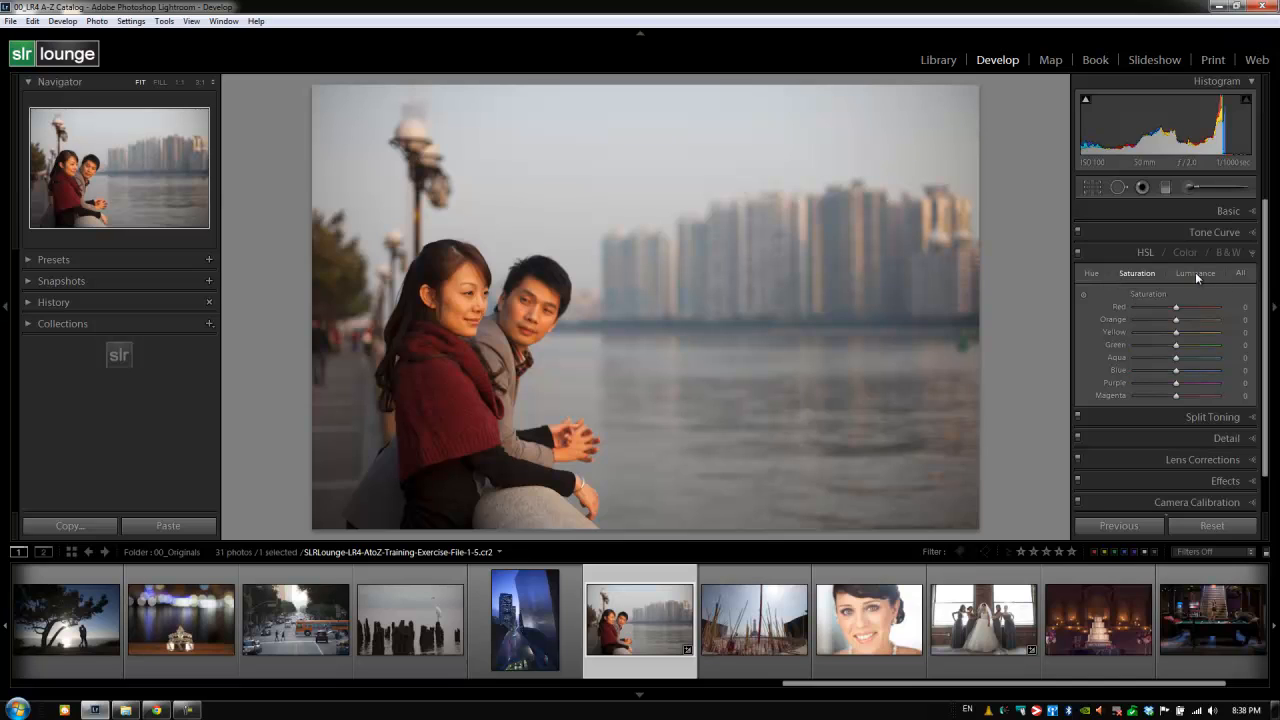
{"action": "left_click", "coordinate": [1240, 272]}
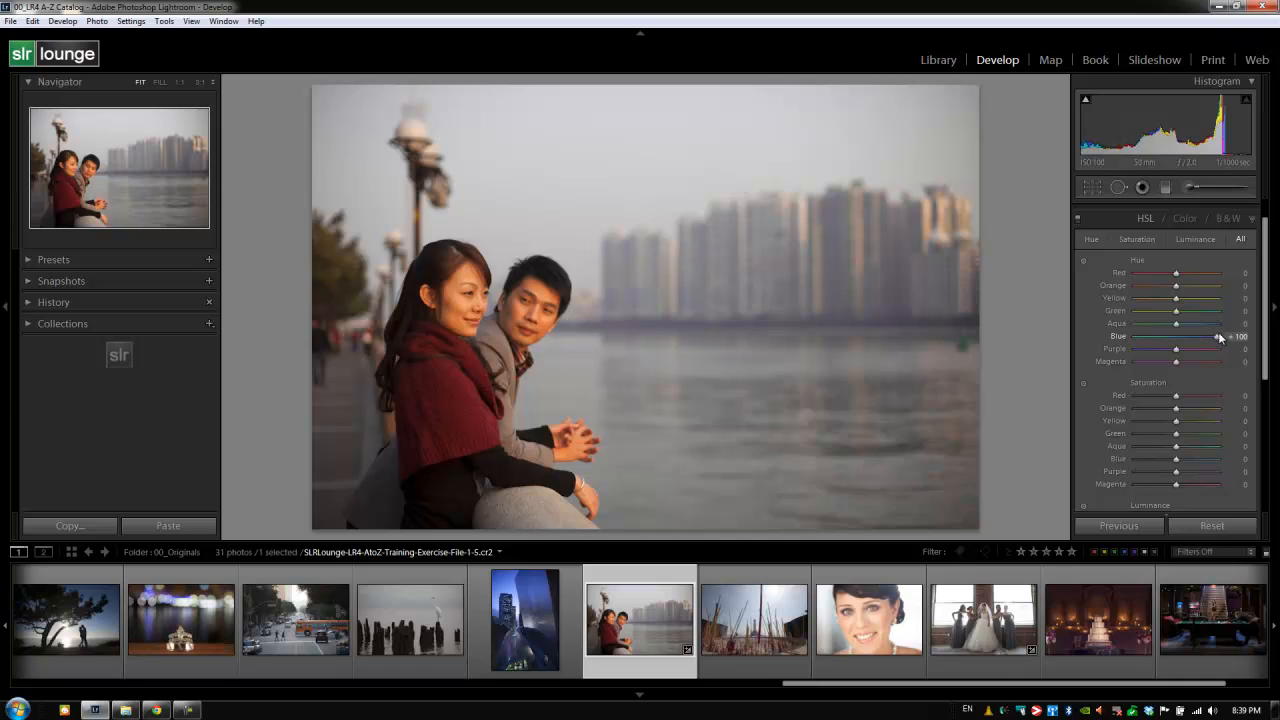
{"action": "mouse_move", "coordinate": [1186, 342]}
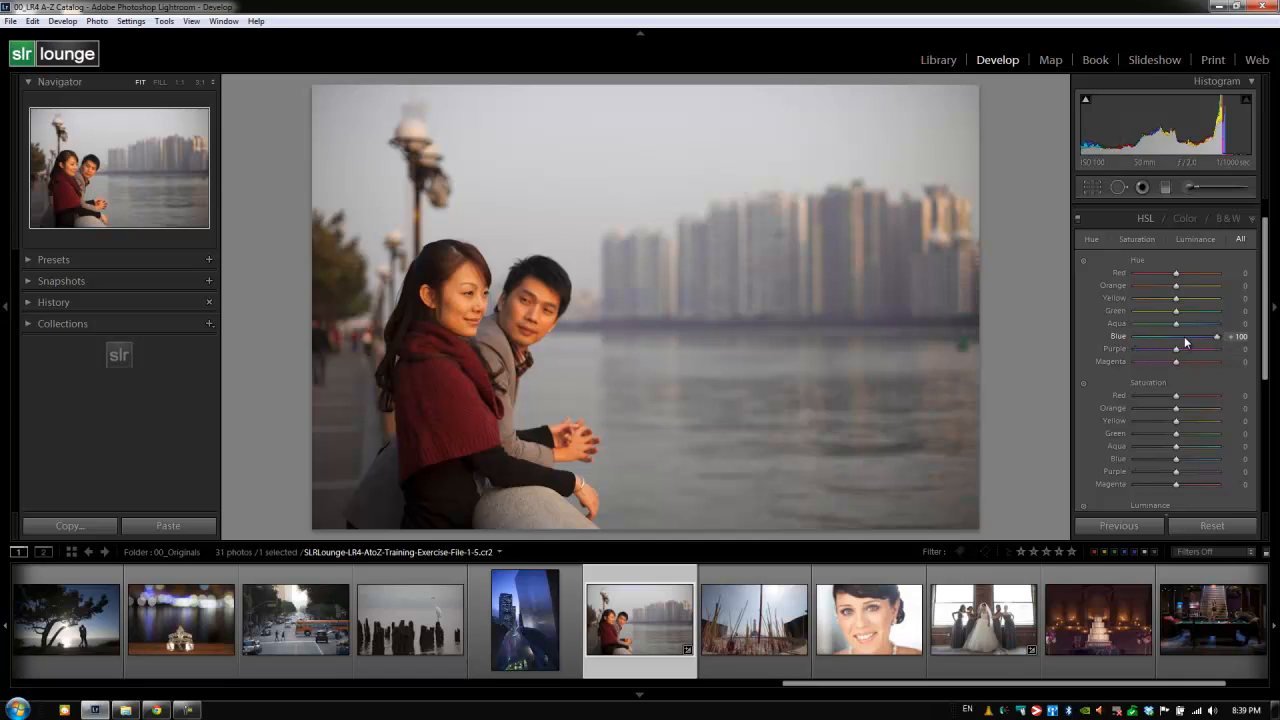
{"action": "left_click_drag", "start_coordinate": [1216, 336], "coordinate": [1208, 336]}
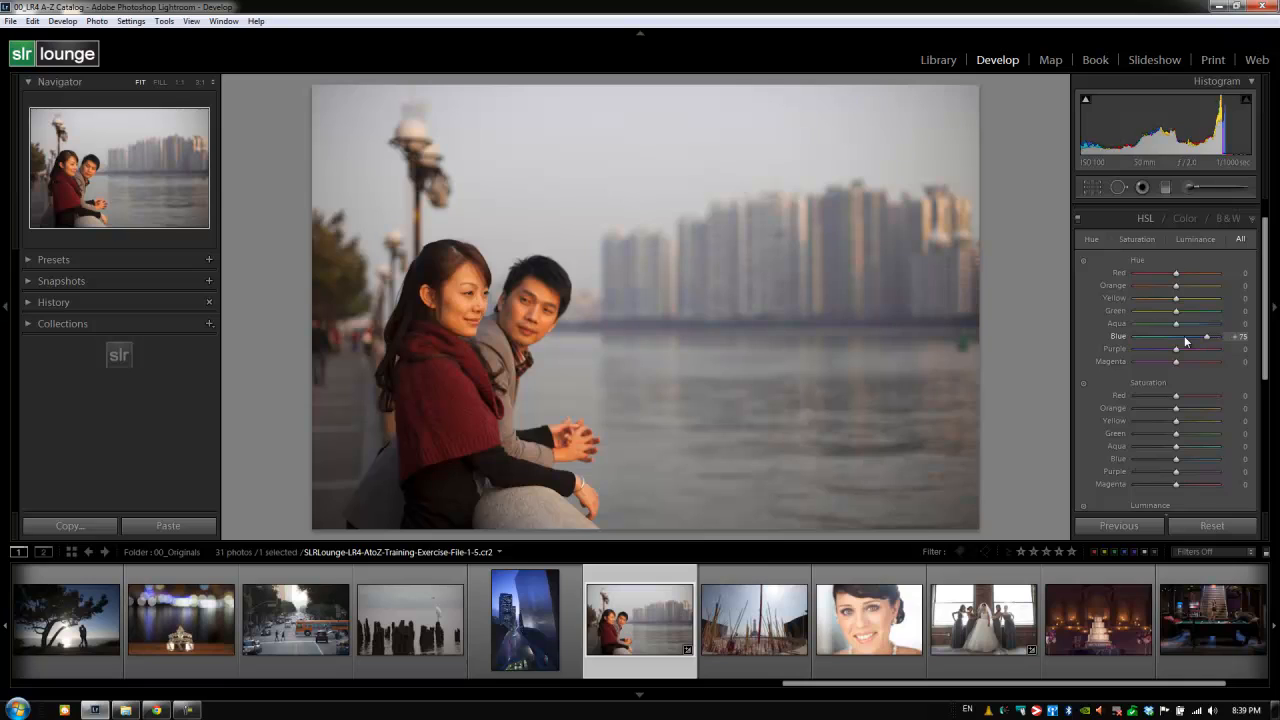
{"action": "left_click_drag", "start_coordinate": [1208, 336], "coordinate": [1192, 336]}
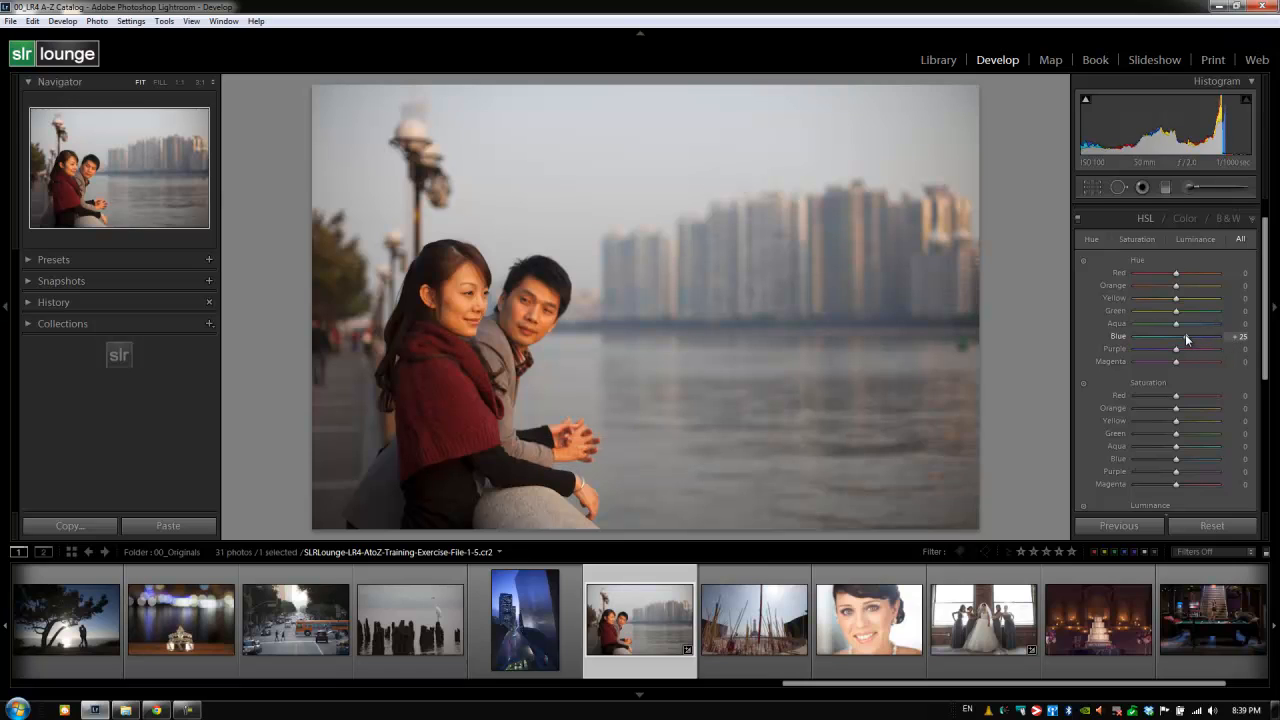
{"action": "left_click_drag", "start_coordinate": [1200, 336], "coordinate": [1176, 336]}
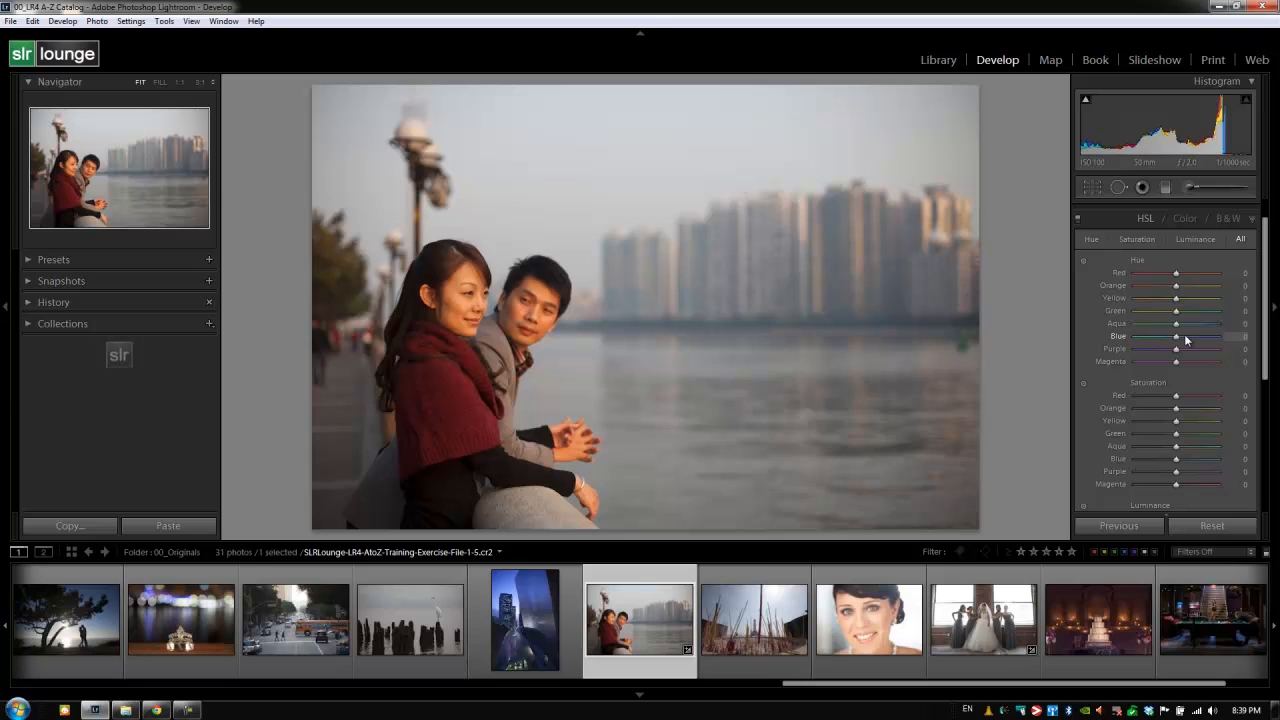
{"action": "mouse_move", "coordinate": [1168, 332]}
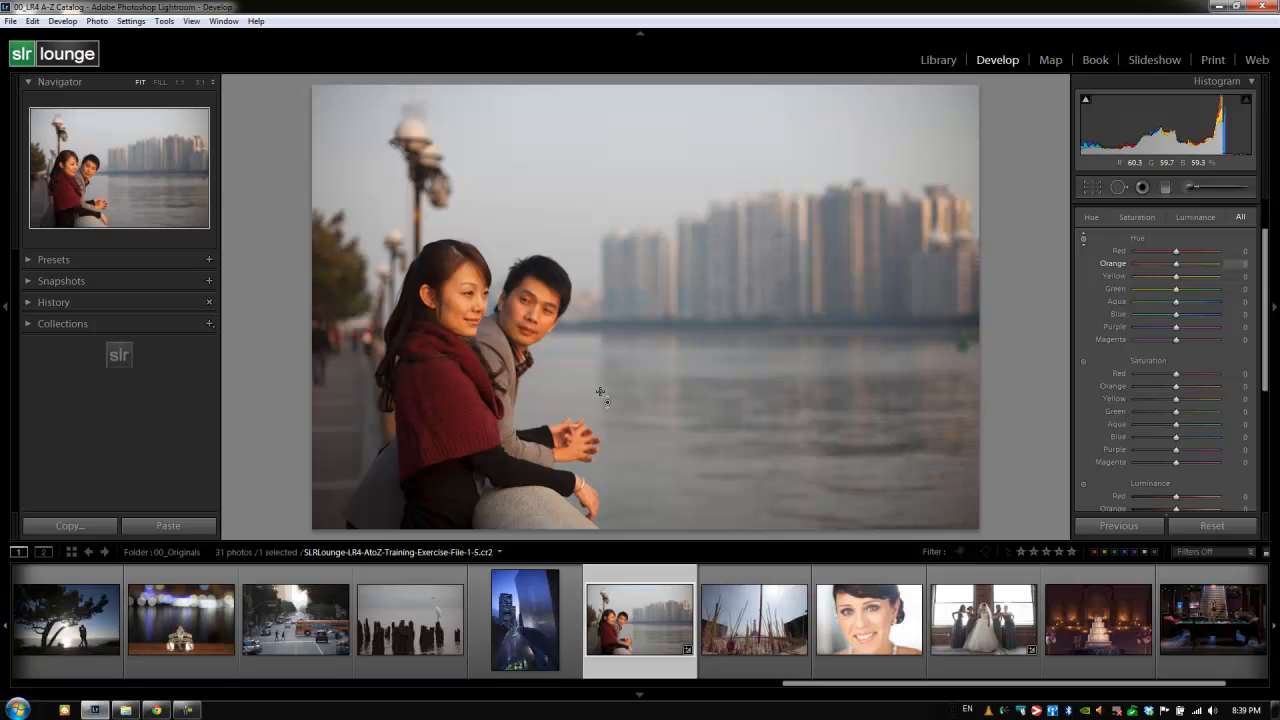
{"action": "mouse_move", "coordinate": [784, 390]}
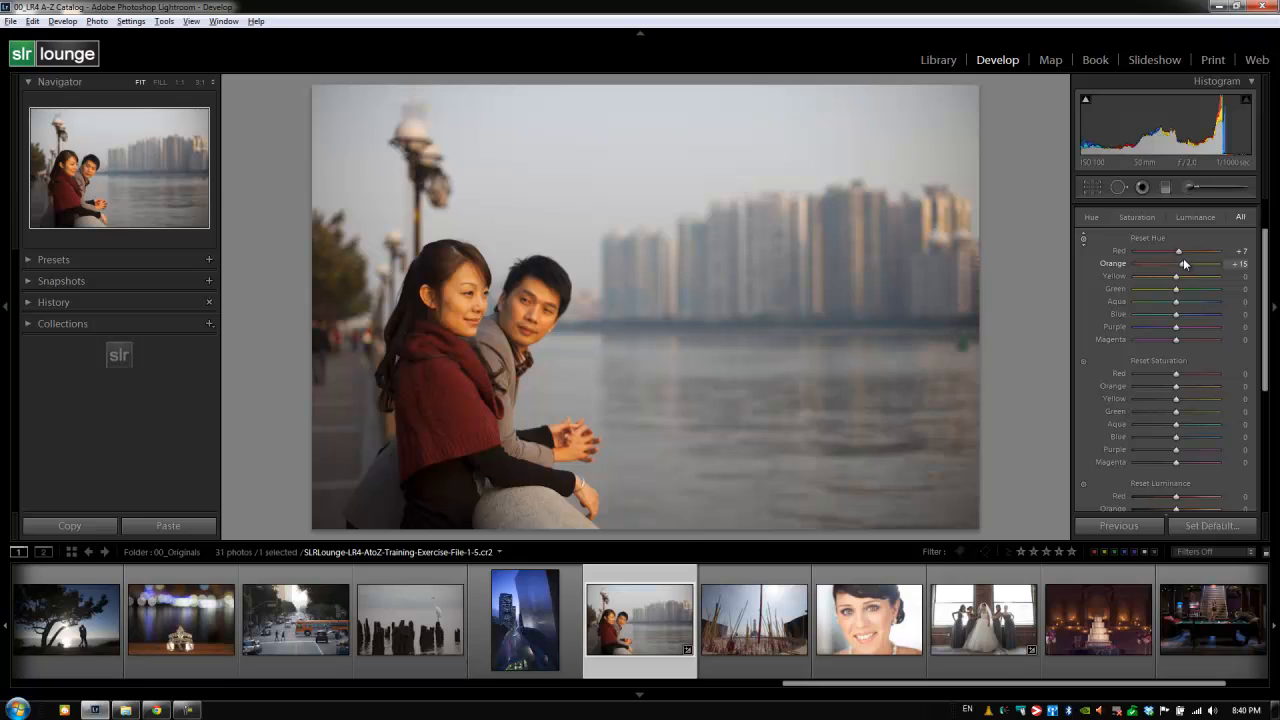
Reset all Hue sliders in the HSL panel back to zero
{"action": "left_click", "coordinate": [1148, 238]}
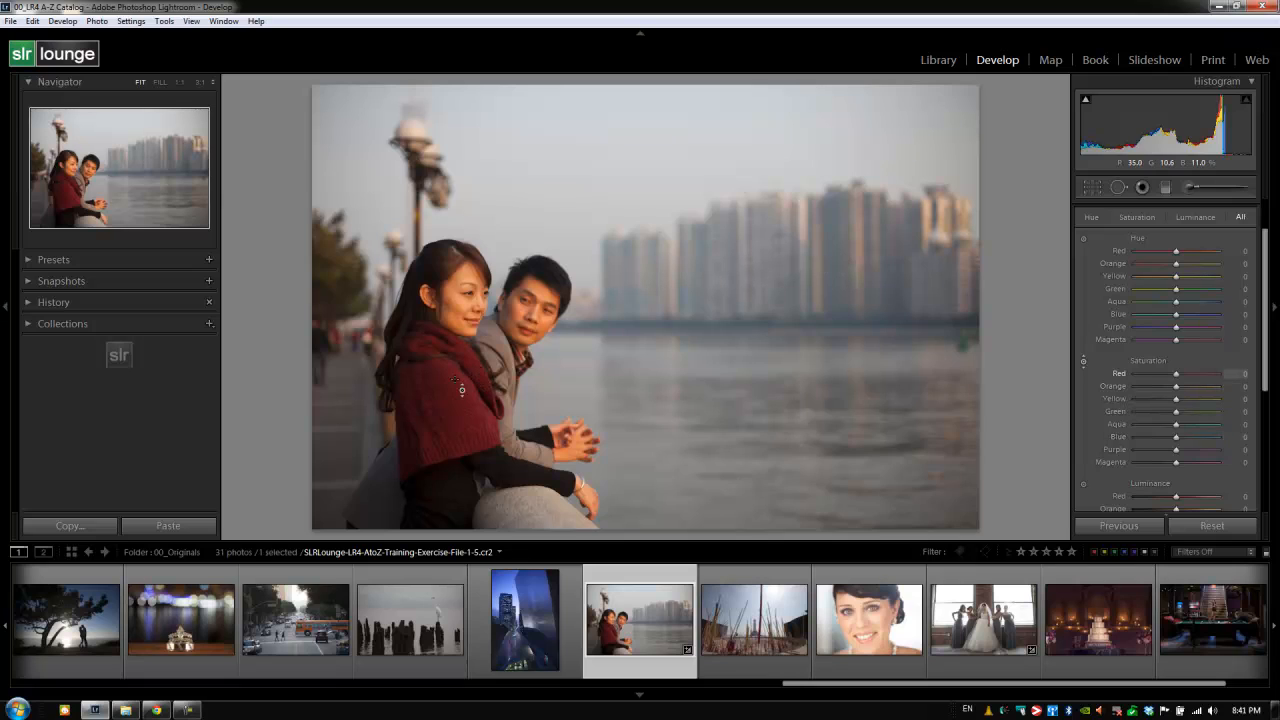
{"action": "mouse_move", "coordinate": [492, 462]}
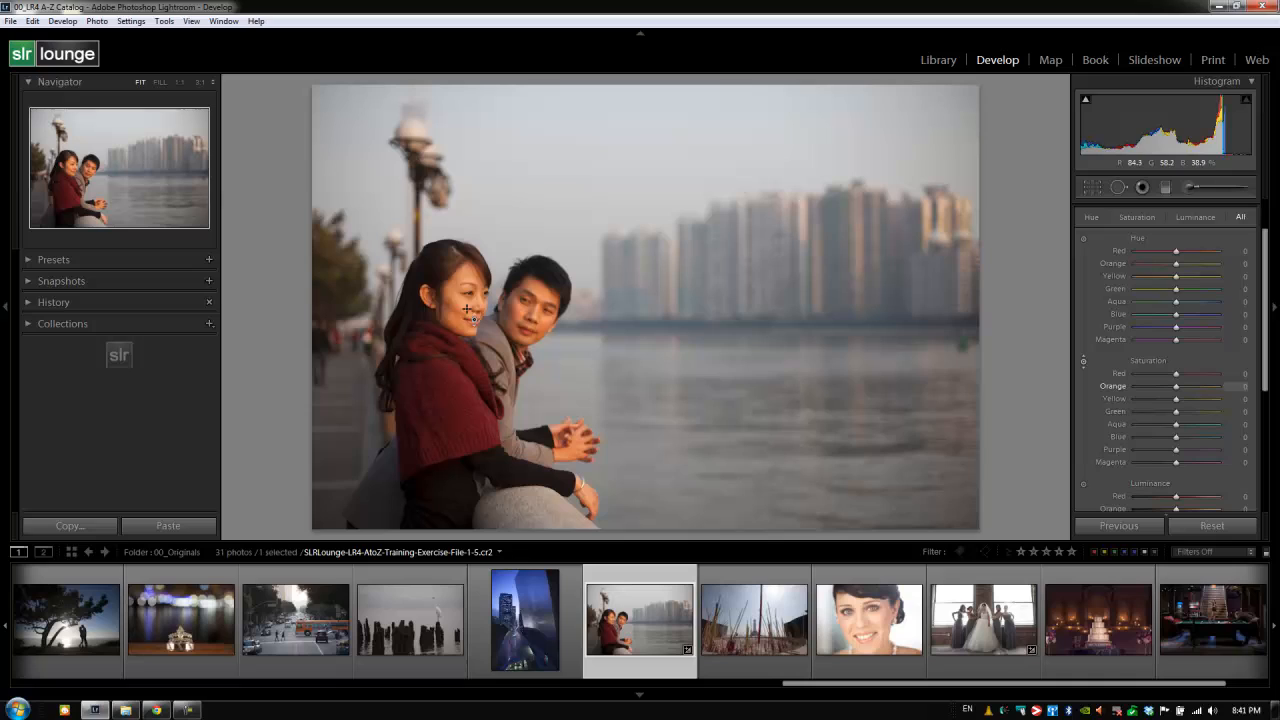
Lower the Red and Orange saturation to soften the skin tones
{"action": "left_click_drag", "start_coordinate": [464, 308], "coordinate": [470, 332]}
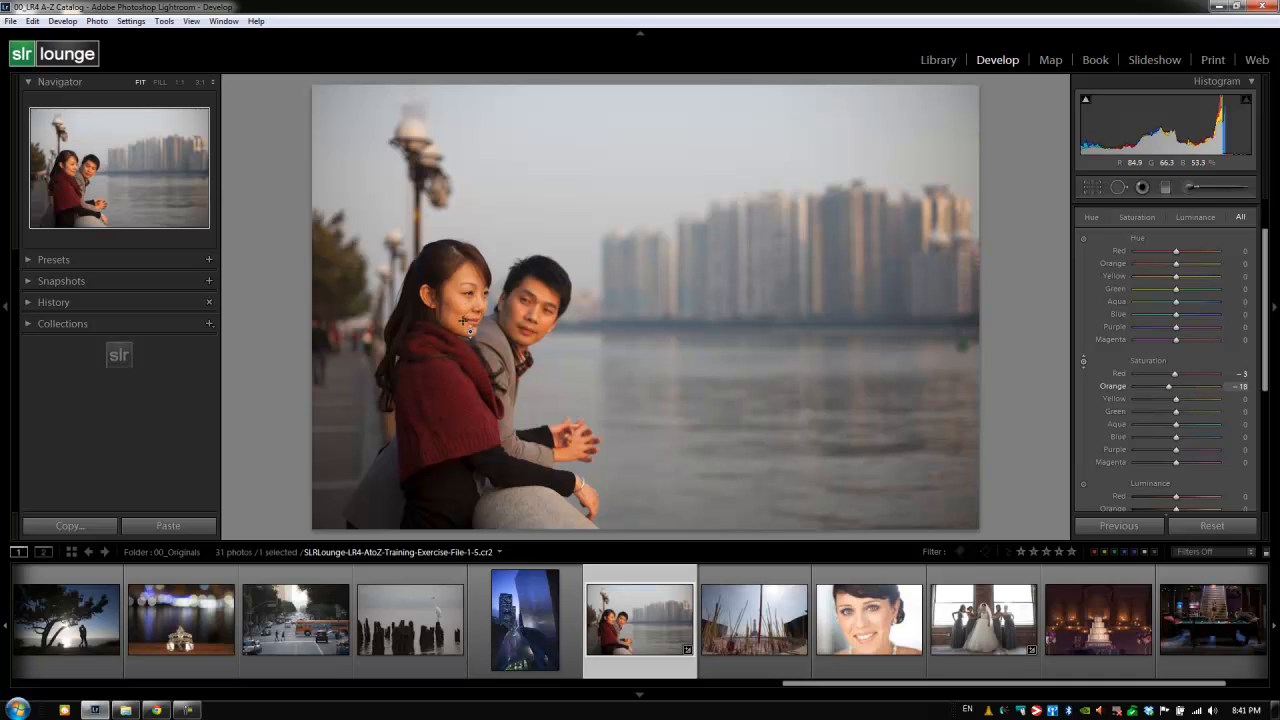
{"action": "left_click_drag", "start_coordinate": [1176, 386], "coordinate": [1170, 386]}
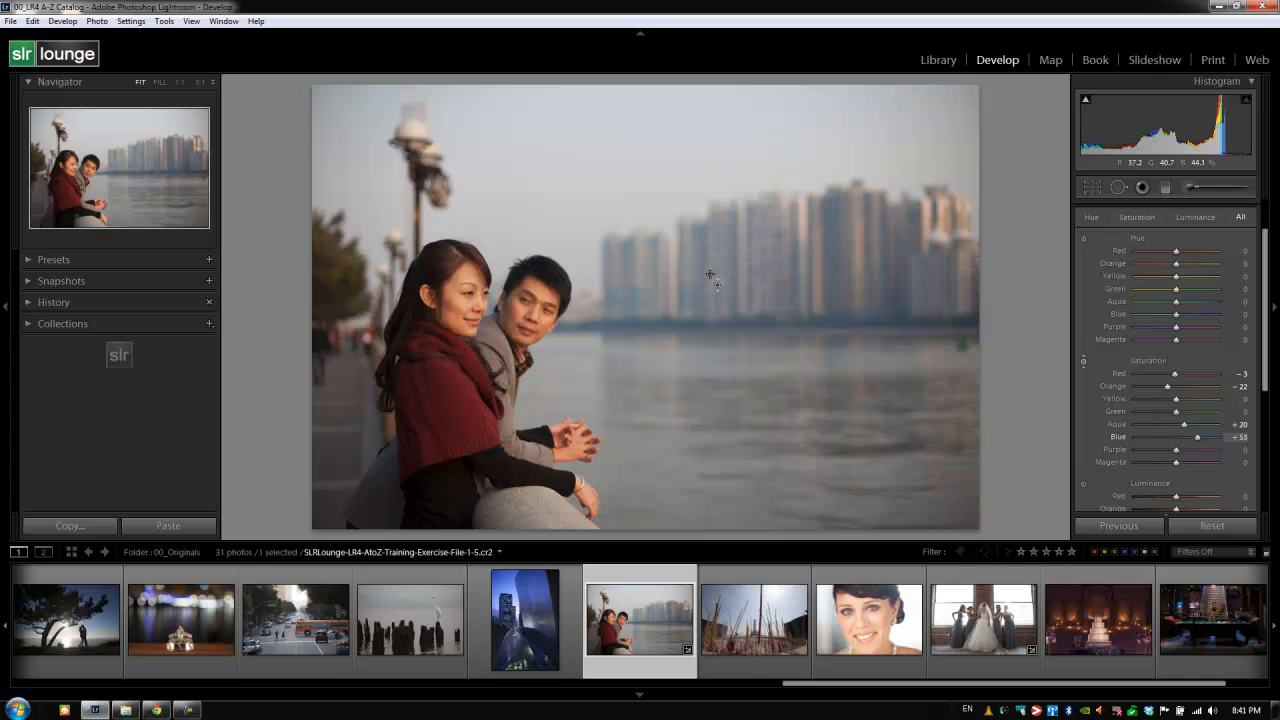
Raise the Aqua and Blue saturation for the water and sky
{"action": "left_click_drag", "start_coordinate": [1196, 436], "coordinate": [1216, 436]}
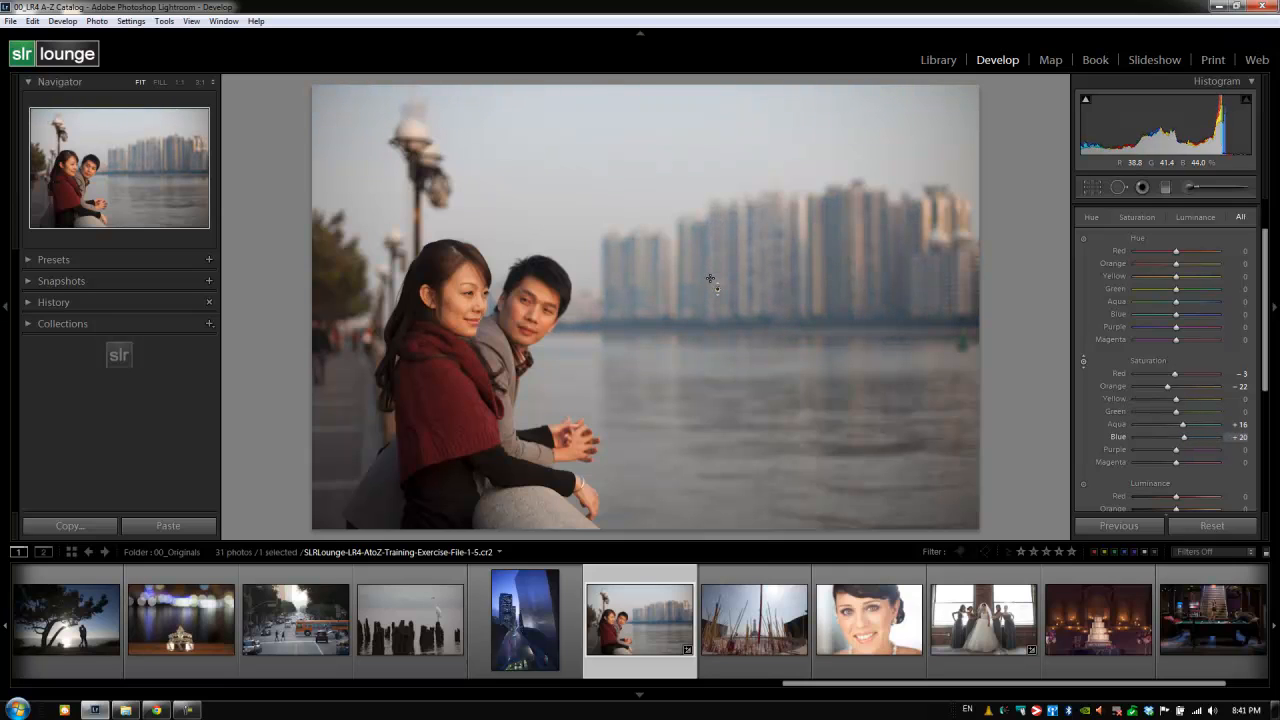
{"action": "left_click_drag", "start_coordinate": [1184, 436], "coordinate": [1190, 436]}
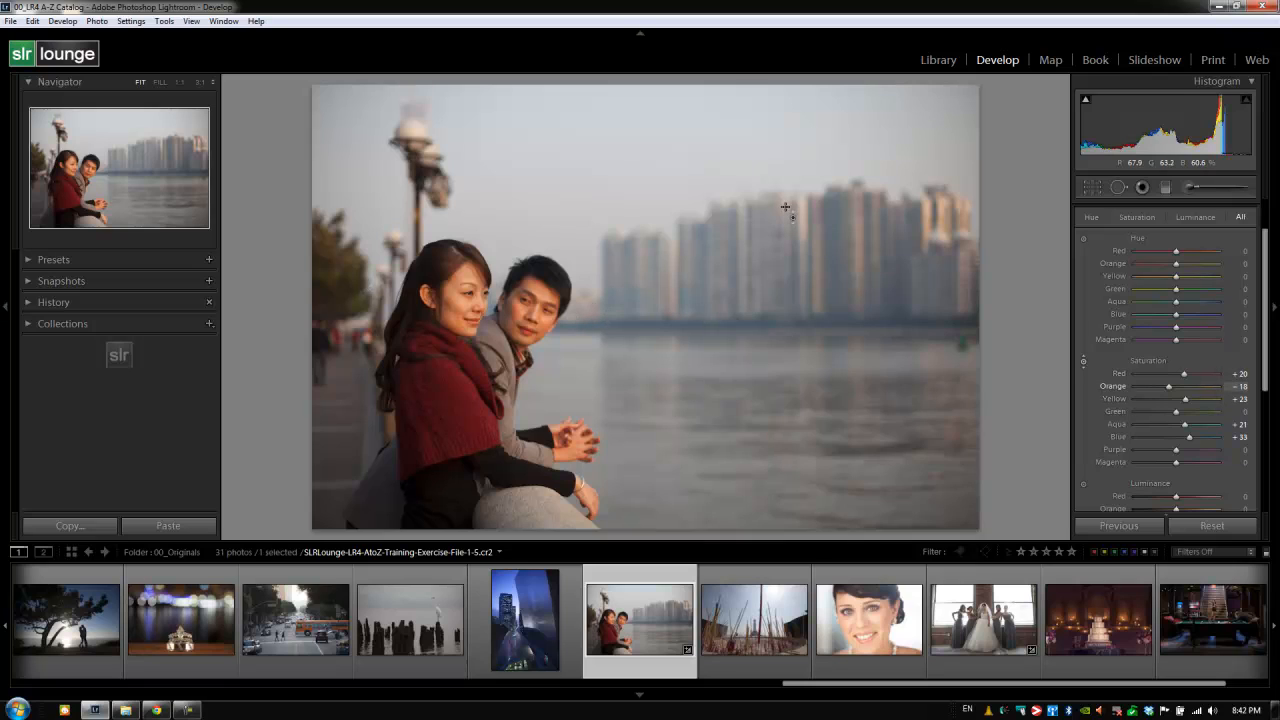
{"action": "mouse_move", "coordinate": [770, 196]}
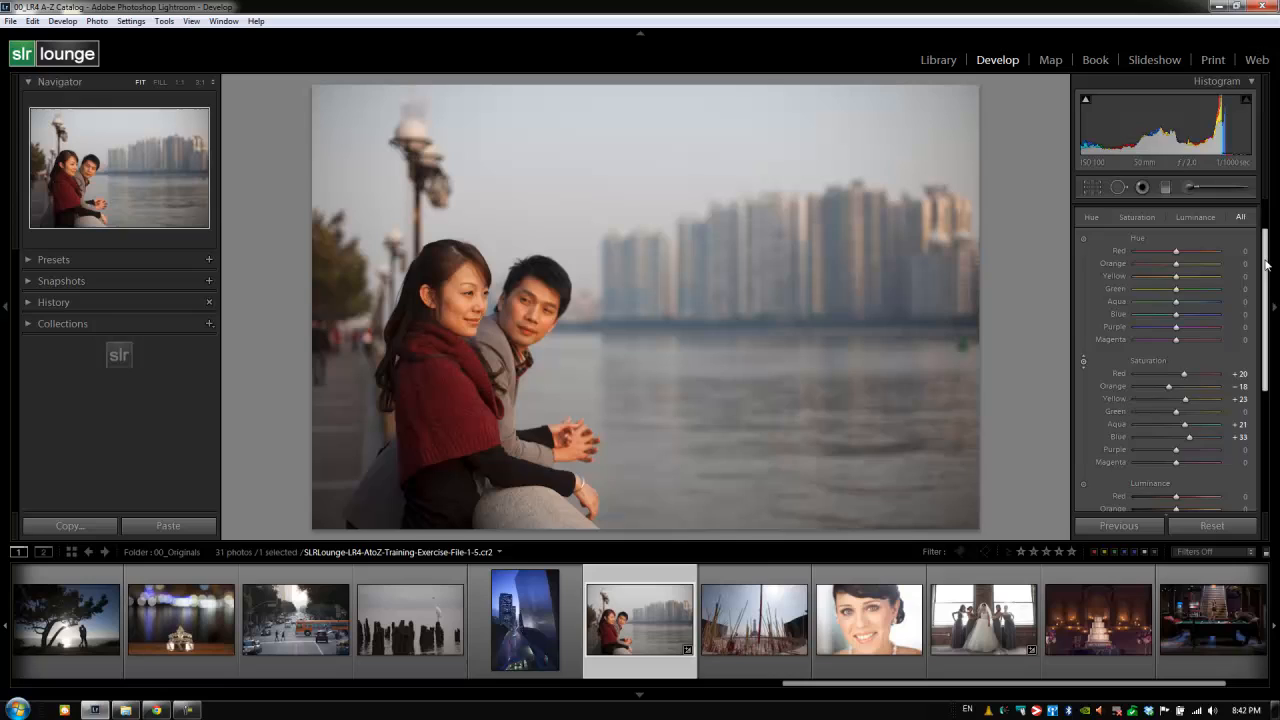
{"action": "scroll", "scroll_direction": "down", "scroll_amount": 3}
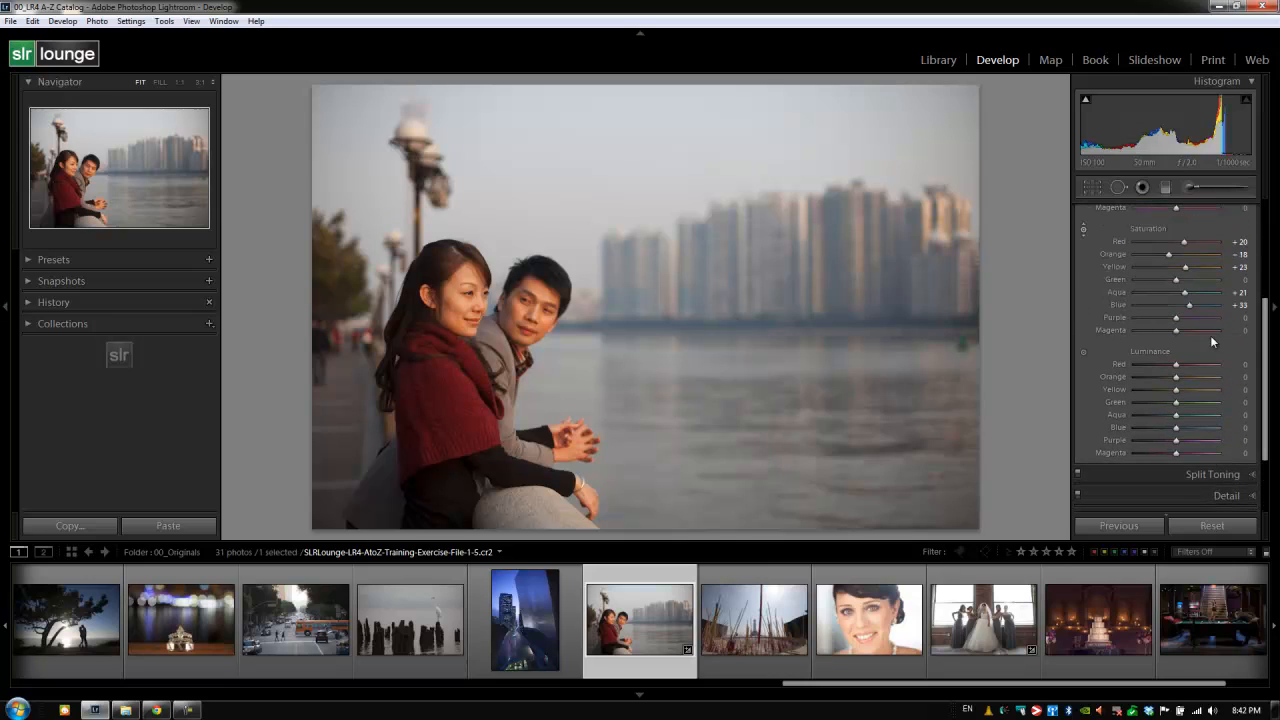
{"action": "mouse_move", "coordinate": [1092, 364]}
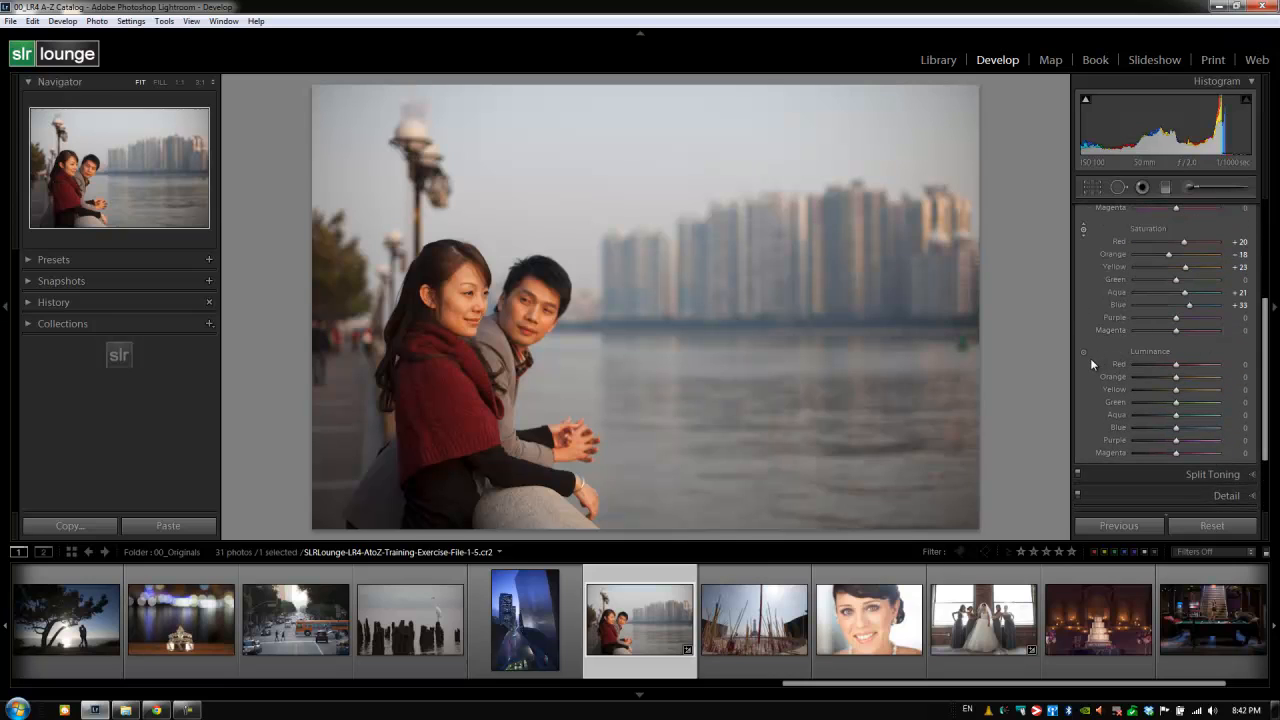
{"action": "mouse_move", "coordinate": [1084, 354]}
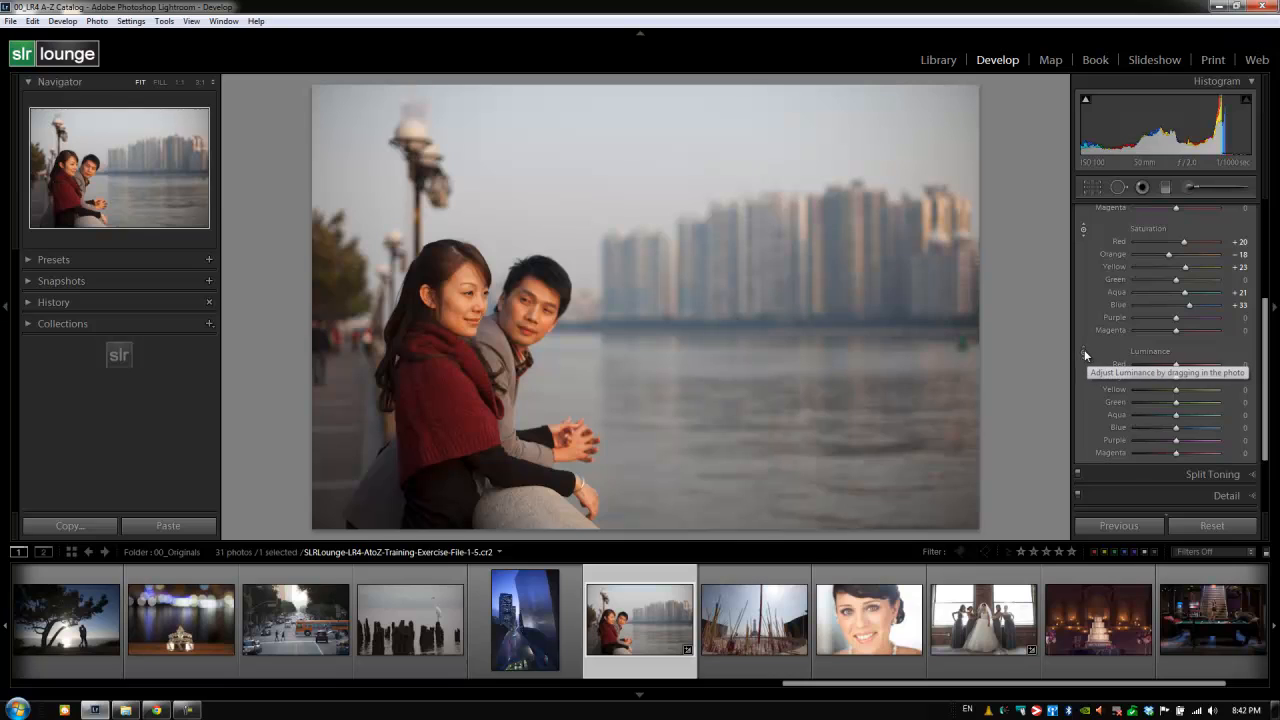
Shift the sky's blue luminance with the targeted adjustment tool and fine-tune the Blue slider
{"action": "left_click", "coordinate": [1084, 360]}
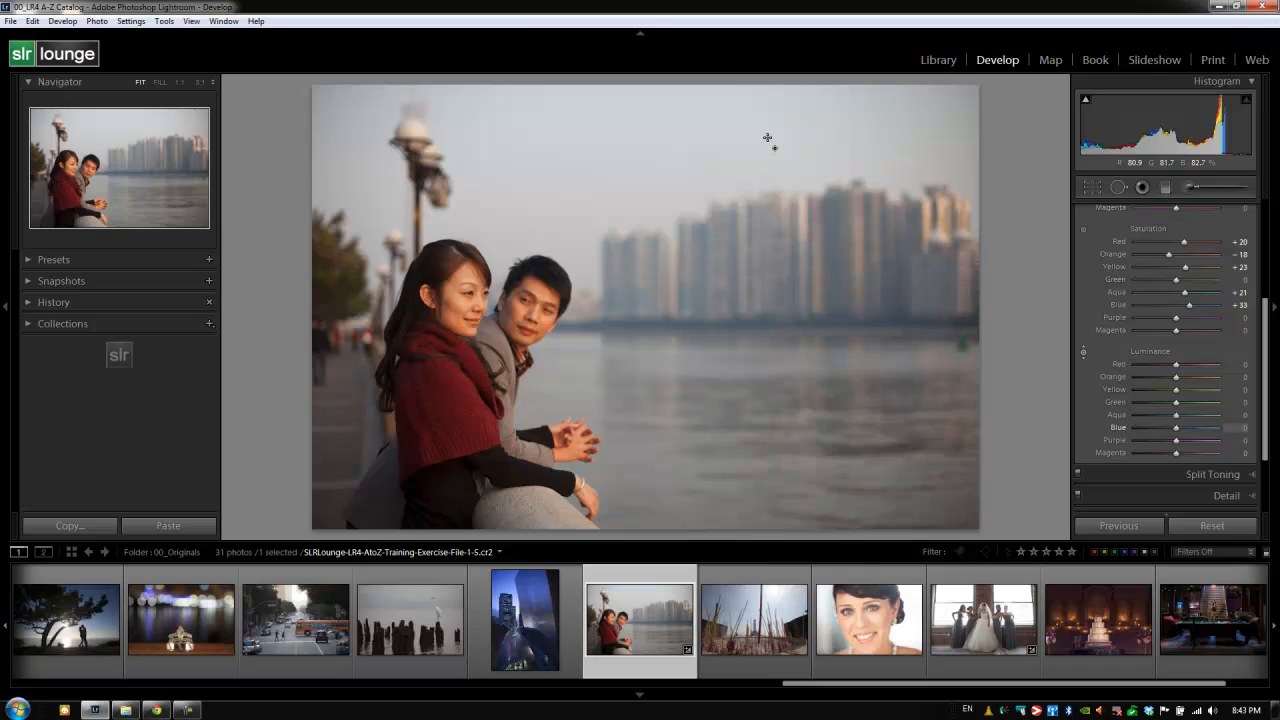
{"action": "left_click_drag", "start_coordinate": [1176, 428], "coordinate": [1140, 428]}
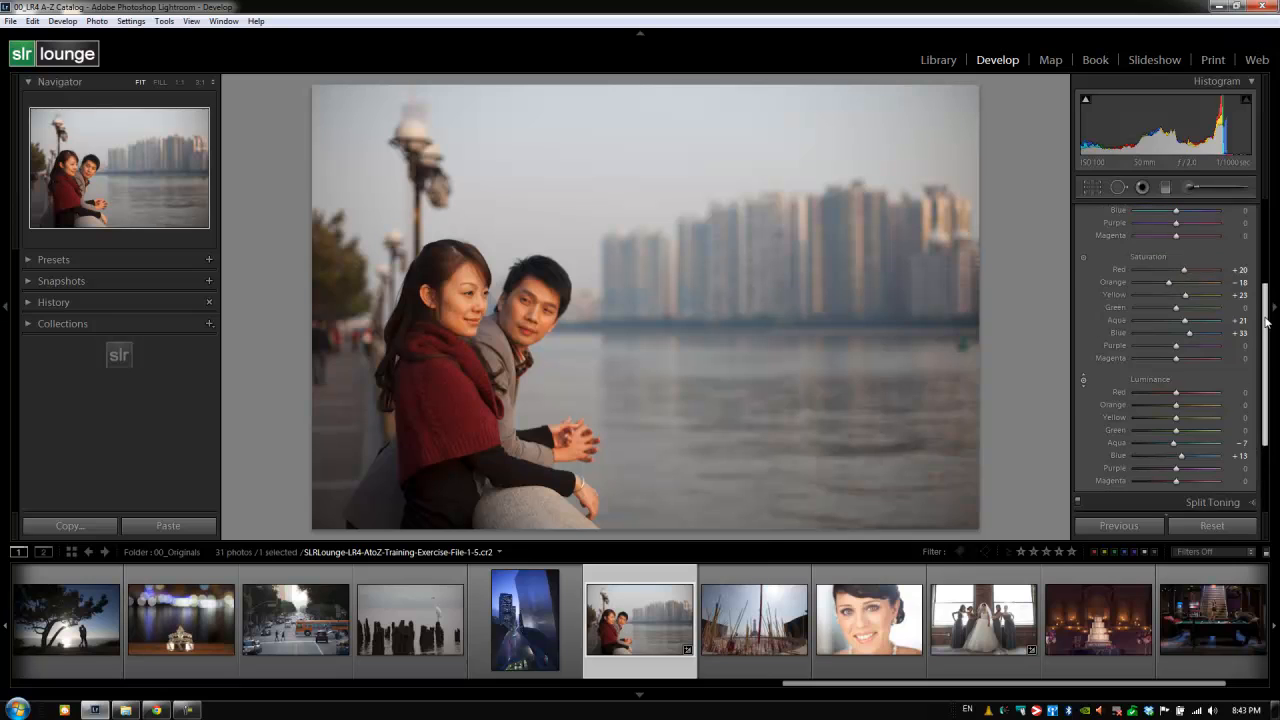
{"action": "scroll", "scroll_direction": "down", "scroll_amount": 3}
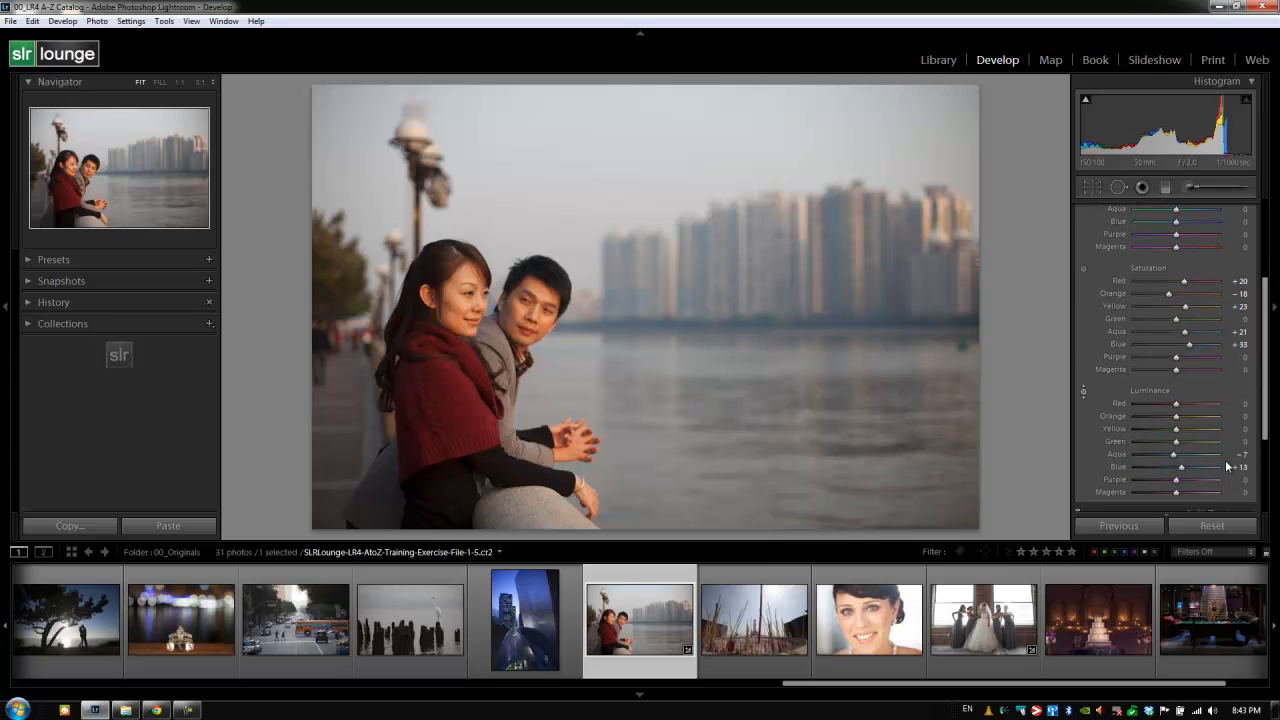
{"action": "left_click", "coordinate": [1212, 526]}
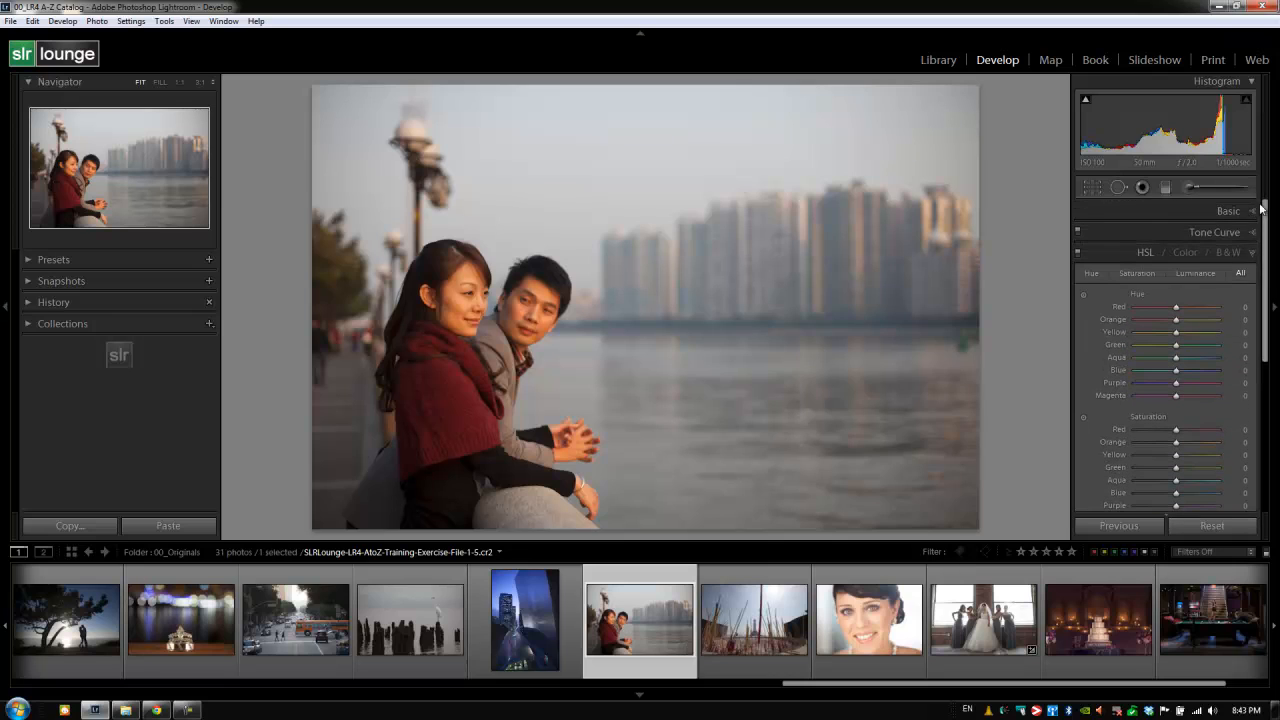
Compare the Color grouping (single swatch and All) against the HSL grouping of the adjustments
{"action": "left_click", "coordinate": [1184, 252]}
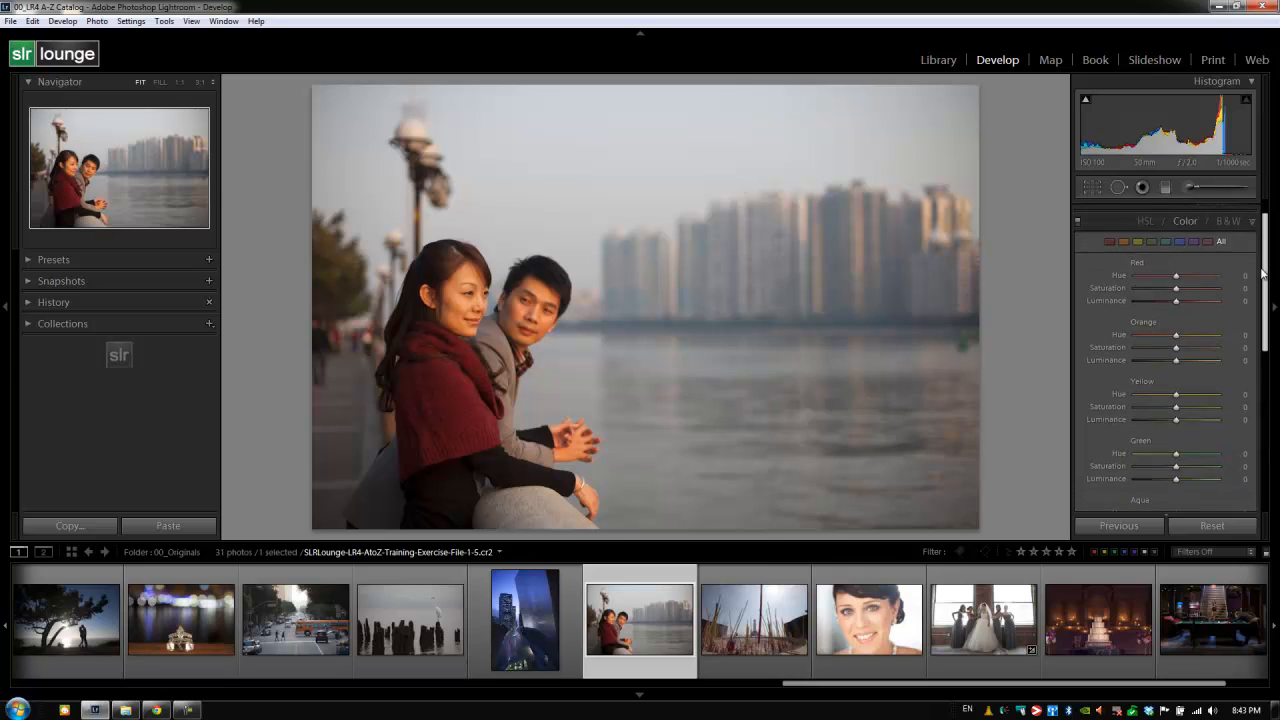
{"action": "scroll", "scroll_direction": "down", "scroll_amount": 3}
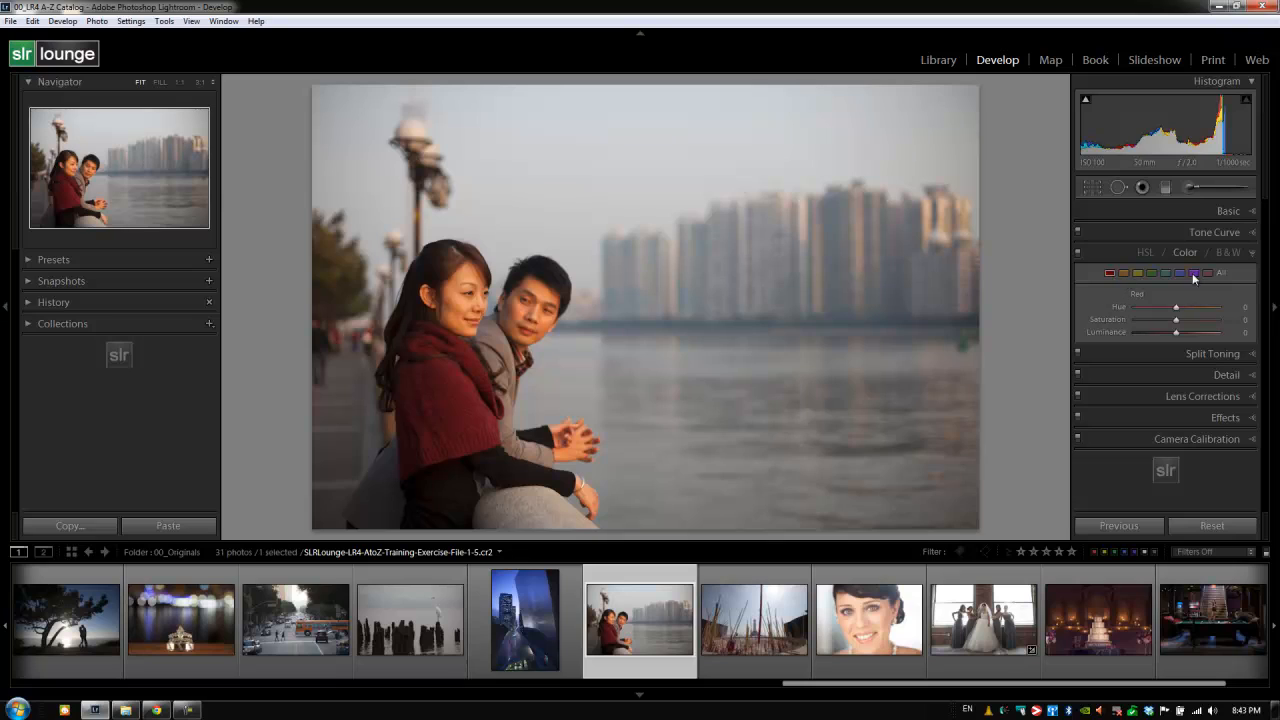
{"action": "left_click", "coordinate": [1220, 272]}
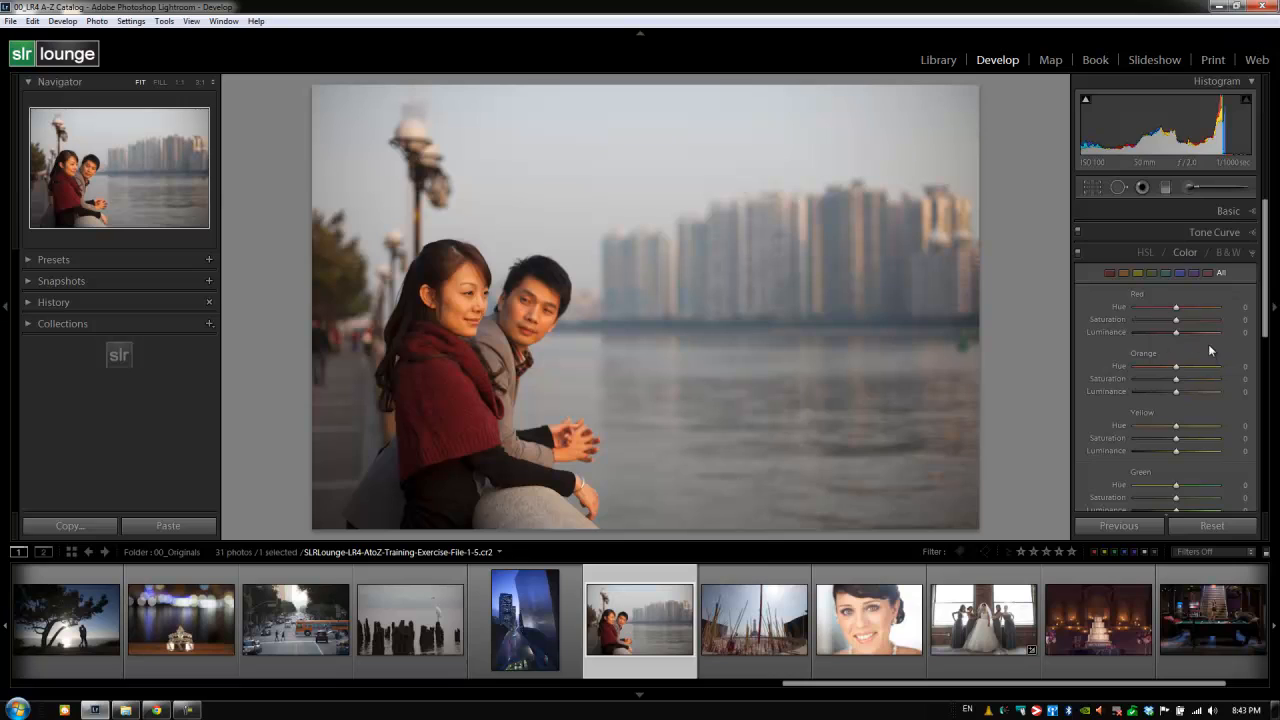
{"action": "left_click", "coordinate": [1144, 252]}
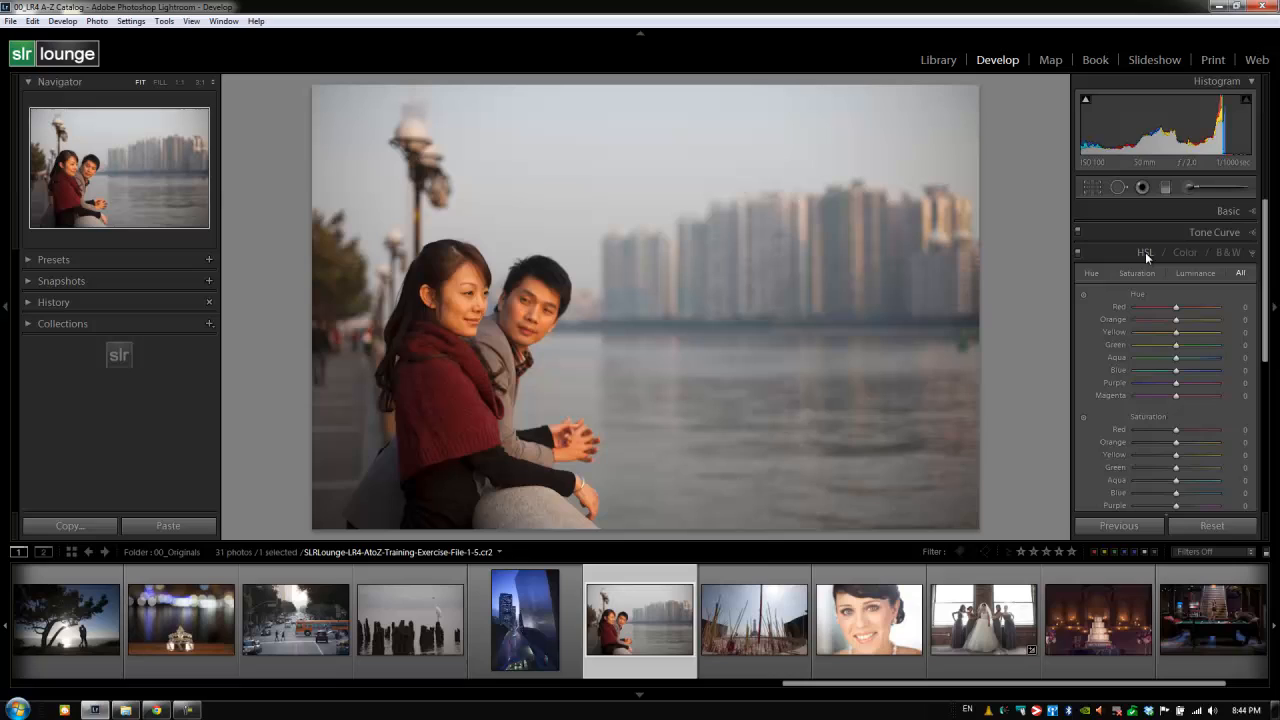
{"action": "mouse_move", "coordinate": [1084, 296]}
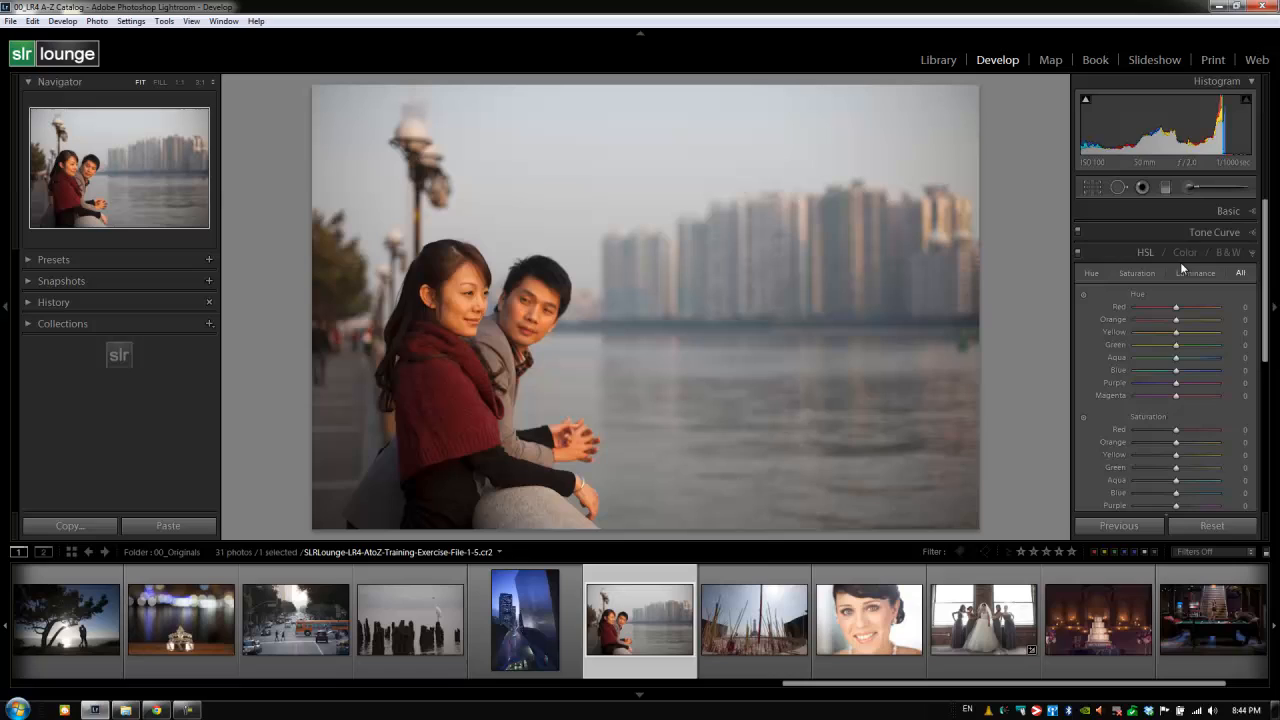
{"action": "left_click", "coordinate": [1184, 252]}
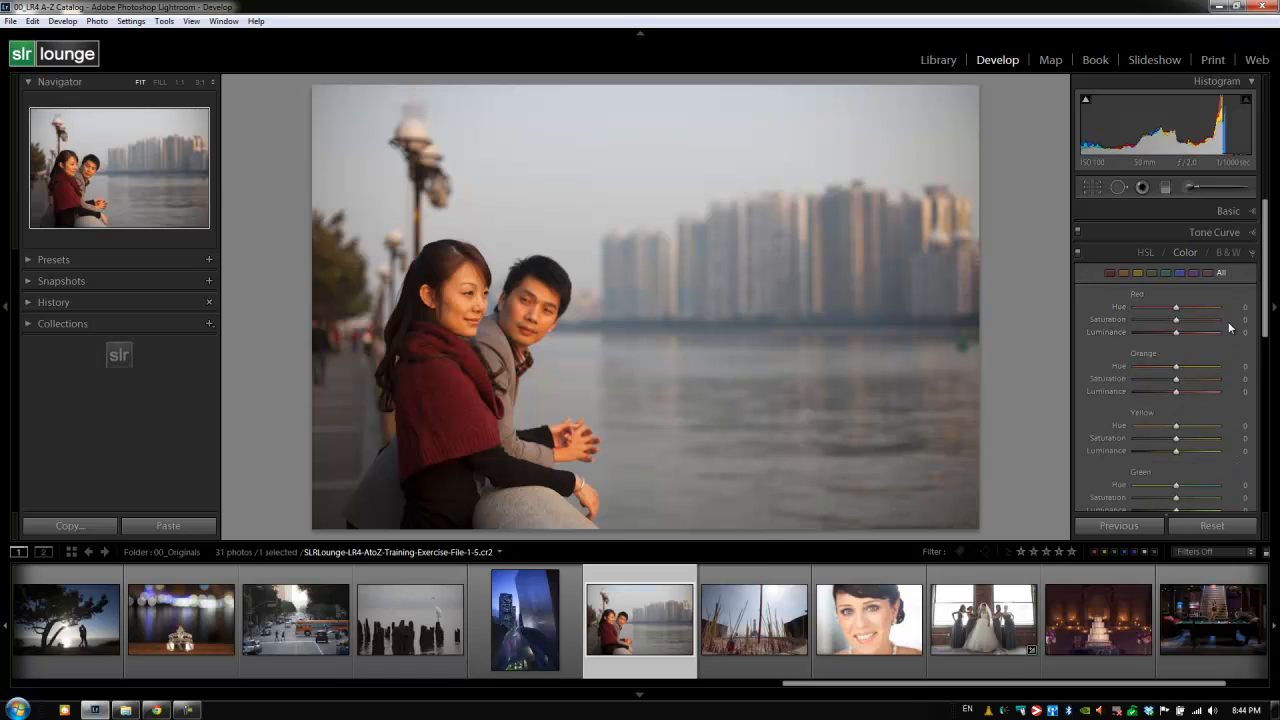
{"action": "mouse_move", "coordinate": [1156, 252]}
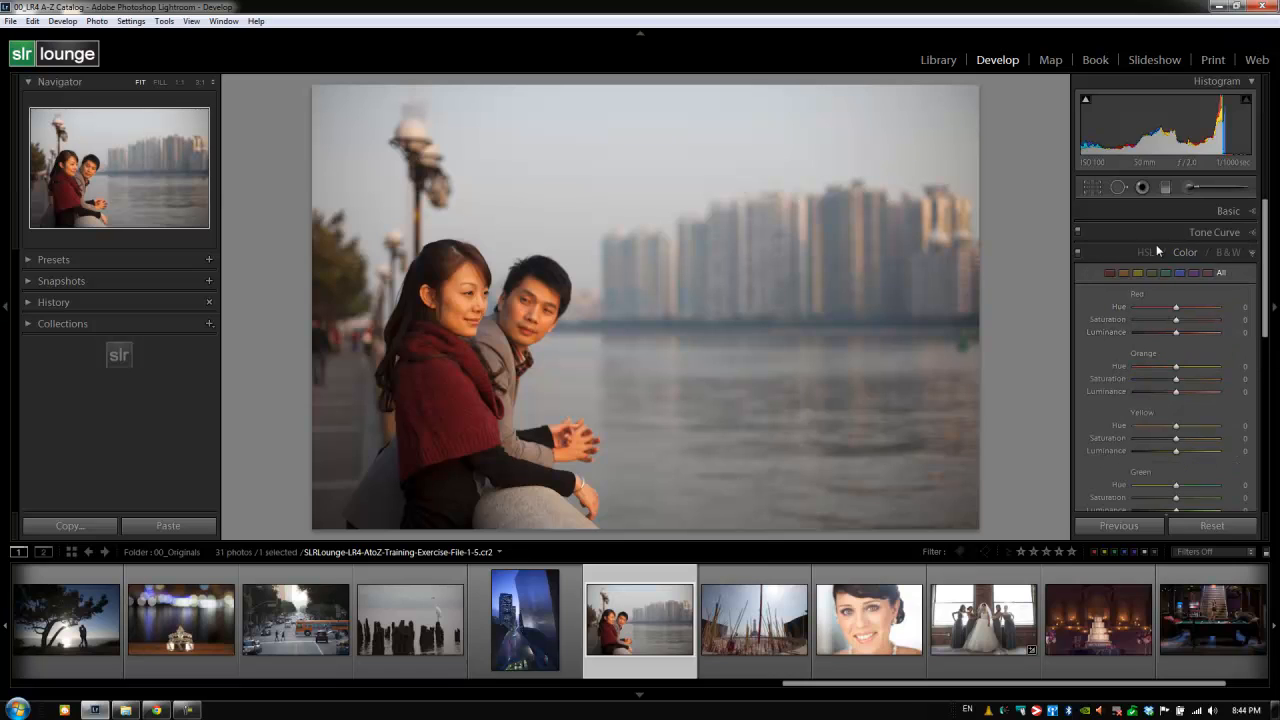
{"action": "left_click", "coordinate": [1144, 252]}
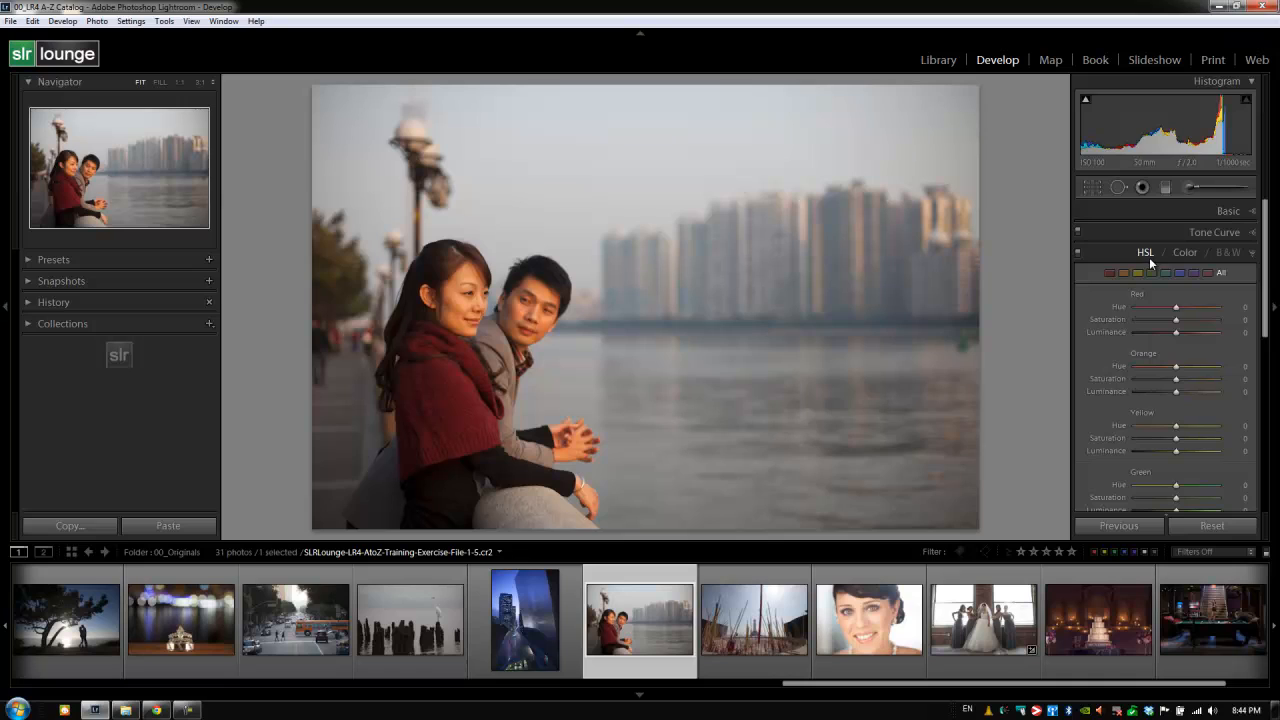
Convert the portrait to B&W and have the Black & White Mix set automatically
{"action": "left_click", "coordinate": [1228, 252]}
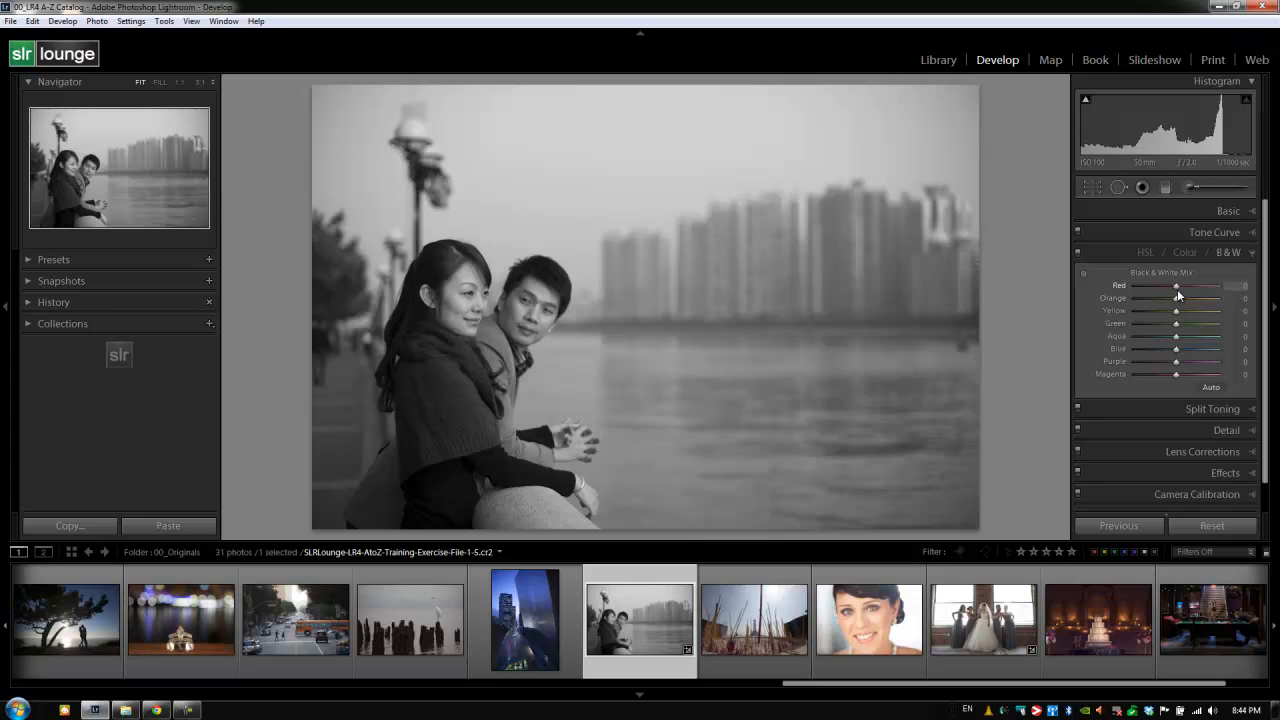
{"action": "mouse_move", "coordinate": [1160, 292]}
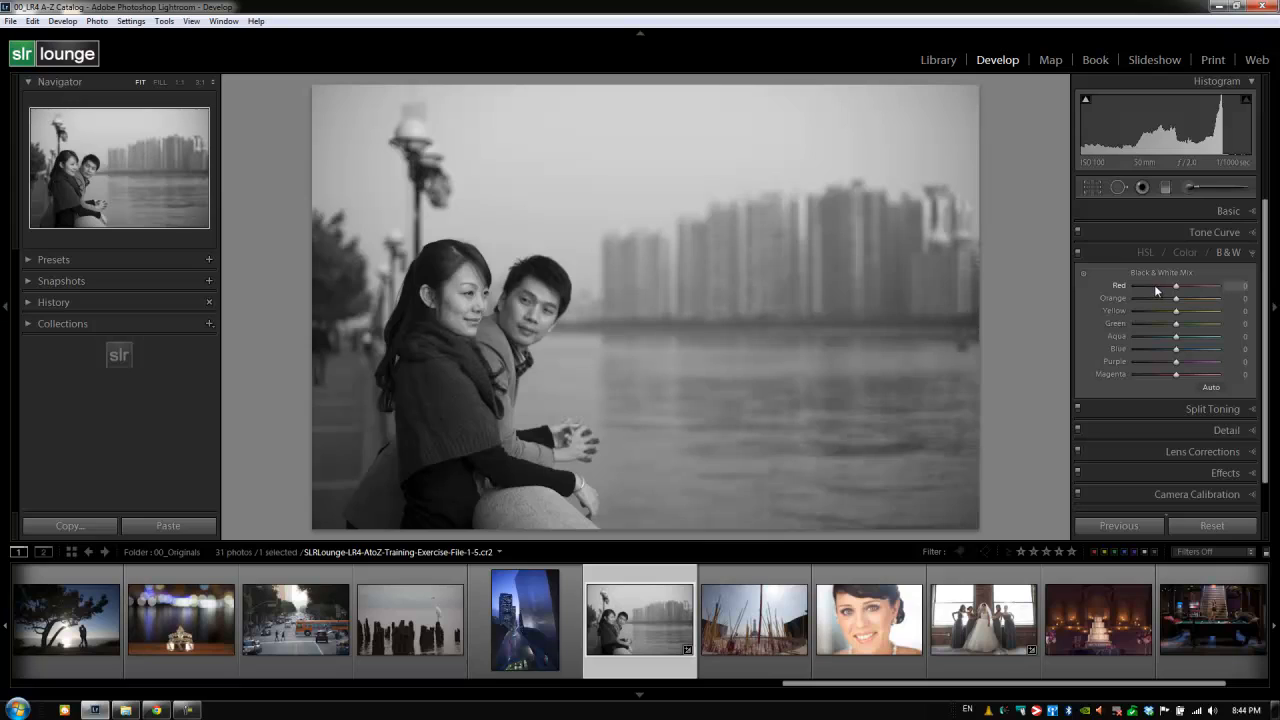
{"action": "mouse_move", "coordinate": [1144, 292]}
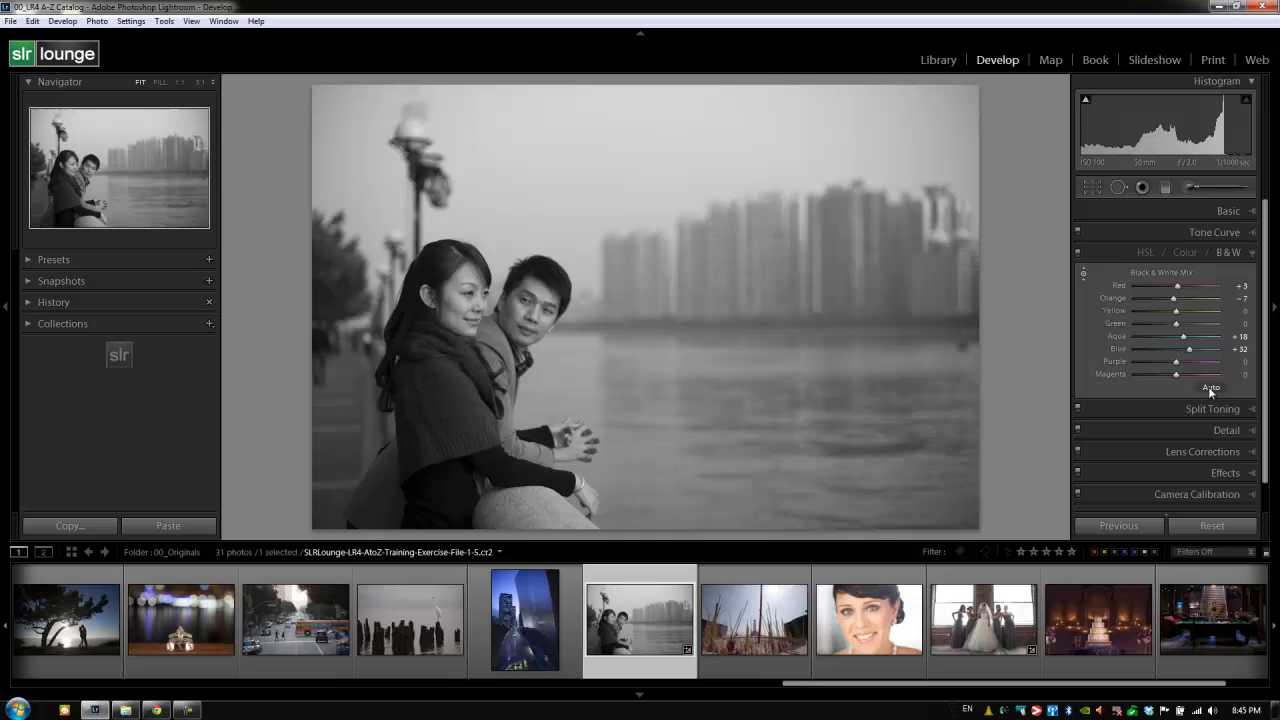
{"action": "left_click", "coordinate": [1212, 388]}
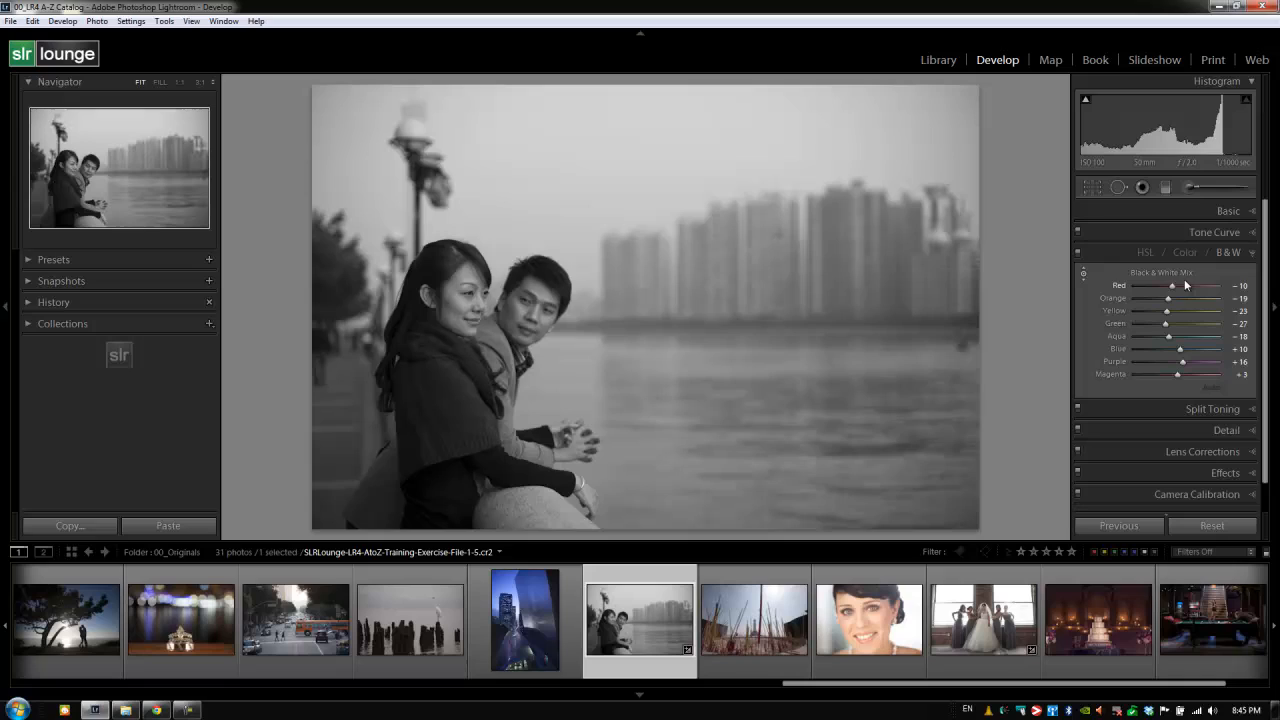
{"action": "mouse_move", "coordinate": [1168, 328]}
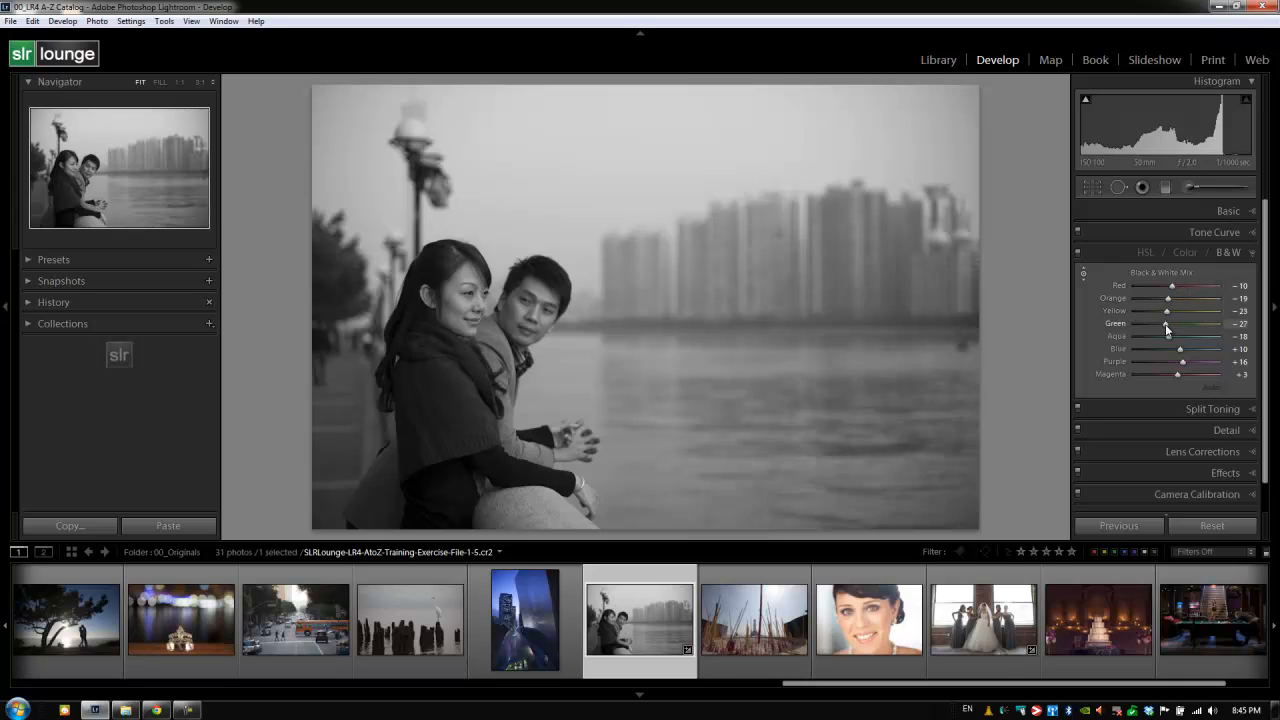
Expand the Basic panel to reach the general tone settings
{"action": "left_click", "coordinate": [1228, 210]}
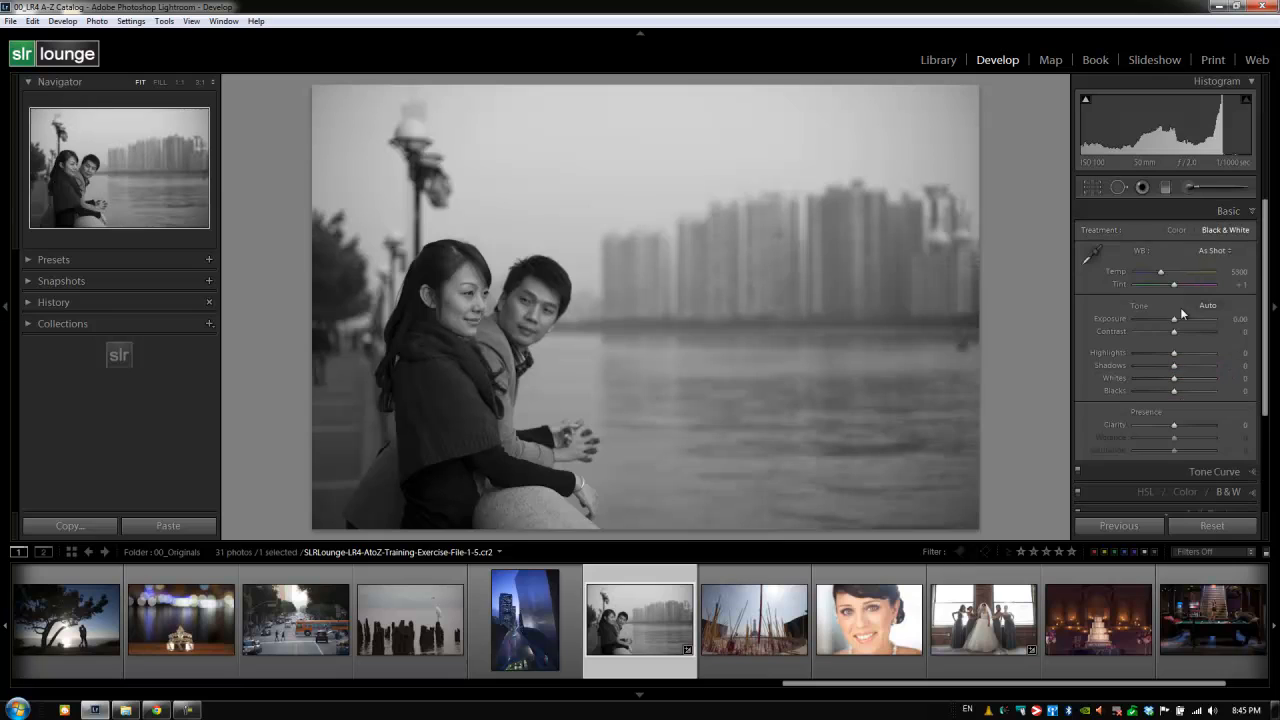
Brighten the Exposure slightly and collapse the Basic panel
{"action": "left_click_drag", "start_coordinate": [1174, 318], "coordinate": [1176, 318]}
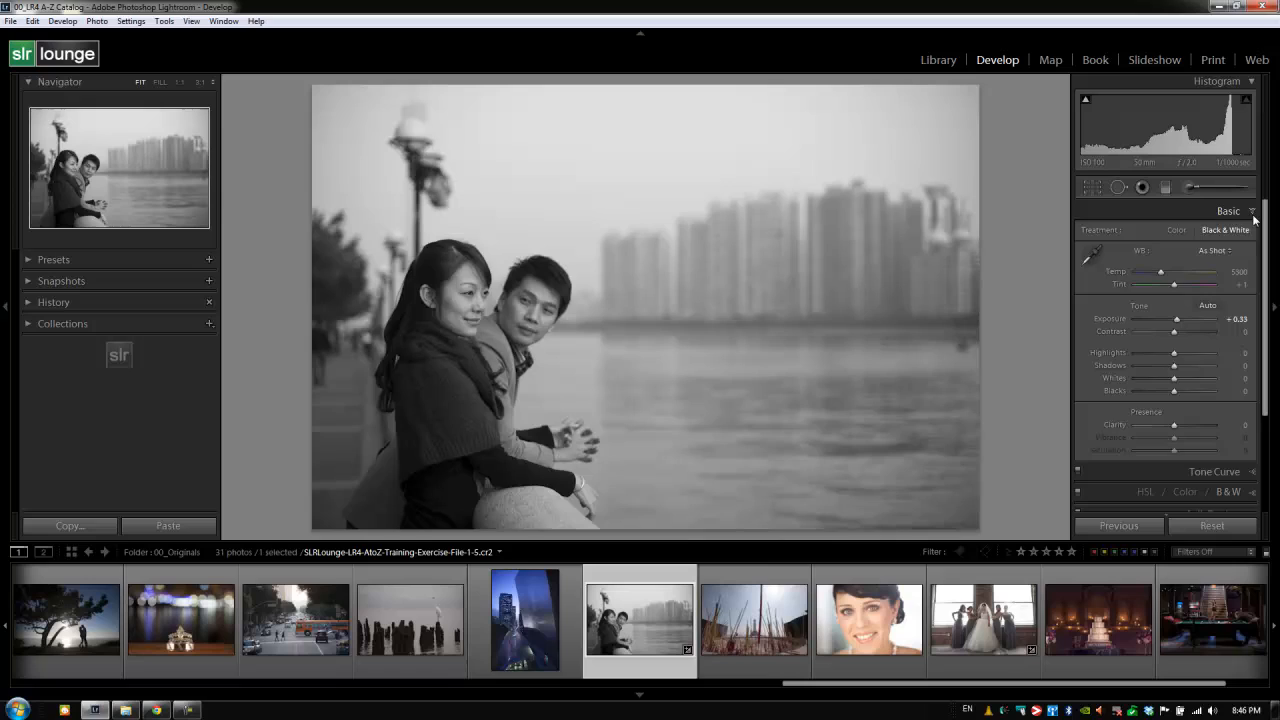
{"action": "left_click", "coordinate": [1228, 210]}
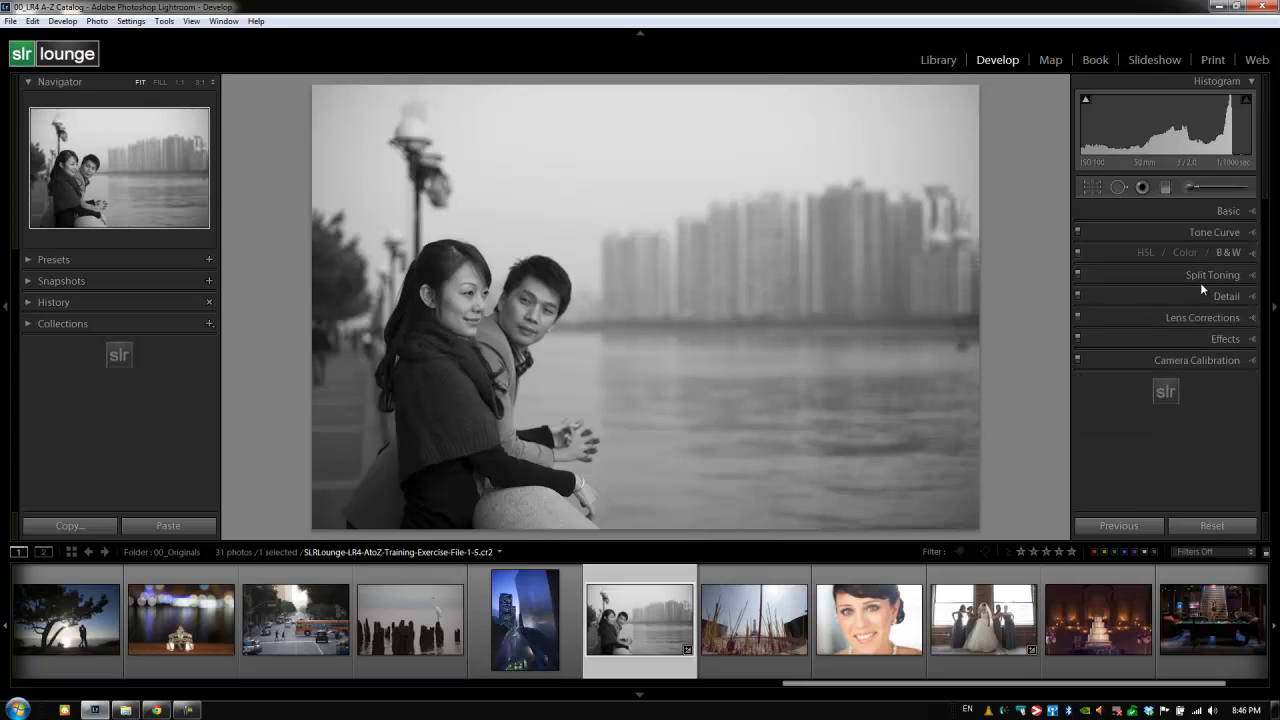
{"action": "mouse_move", "coordinate": [1114, 296]}
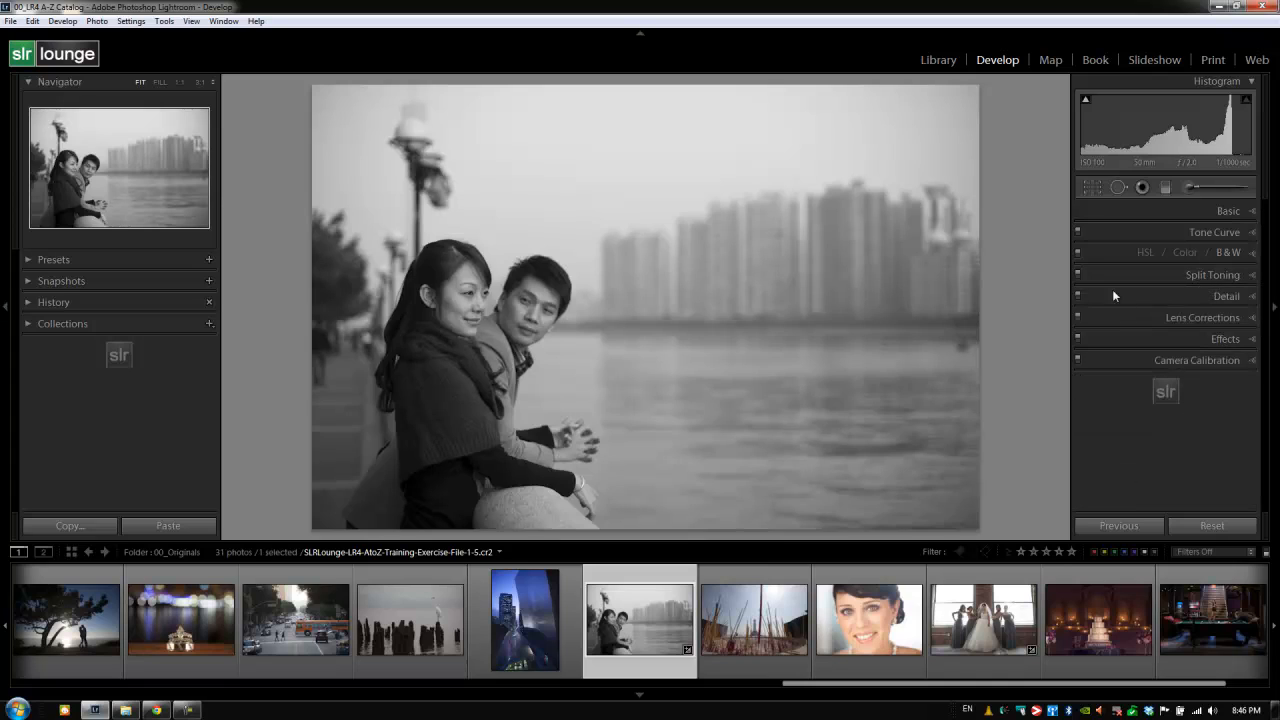